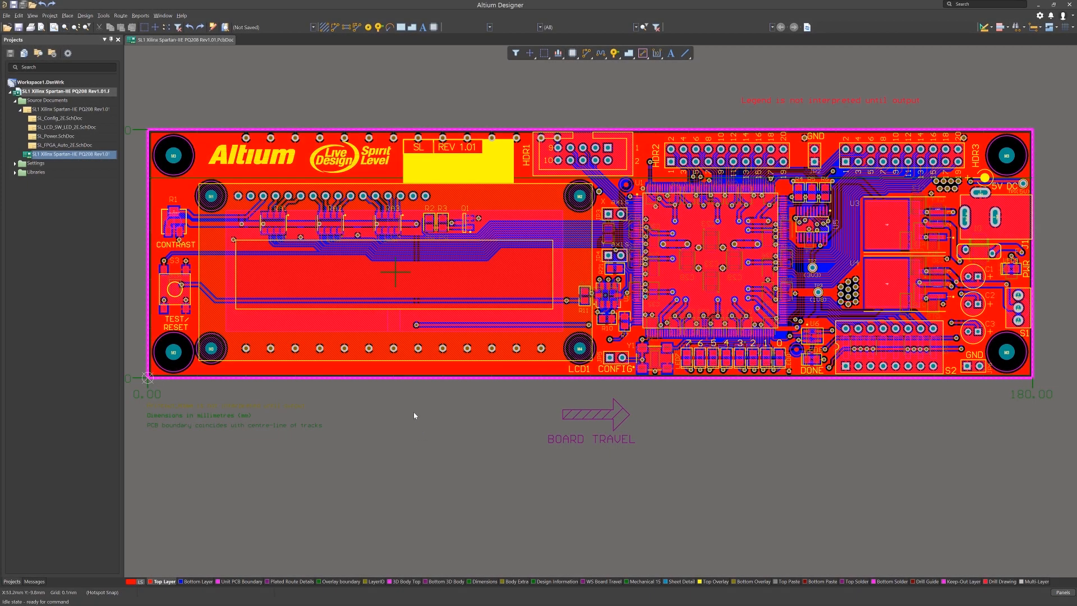
# Step: Open Preferences from the gear icon, position the dialog, and select the PCB Editor folder
pyautogui.click(1039, 15)
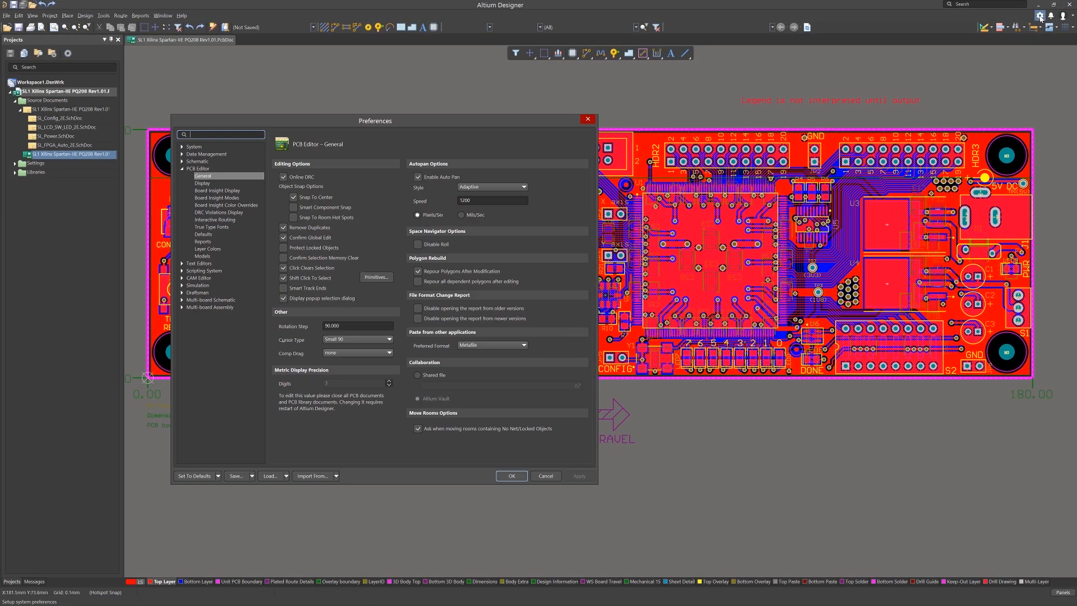
pyautogui.moveTo(374, 120); pyautogui.dragTo(415, 91)
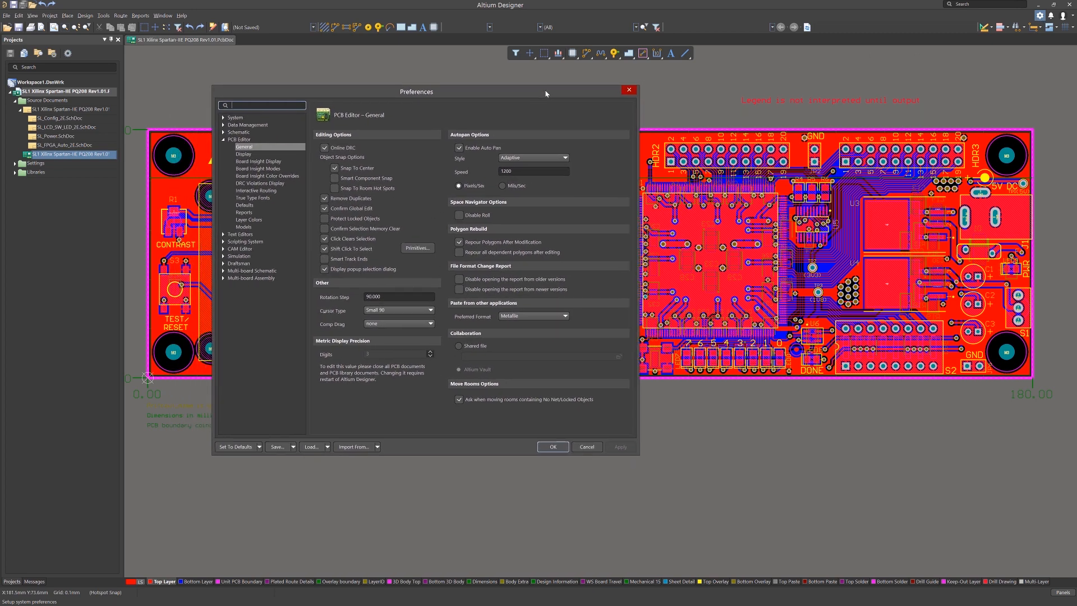
pyautogui.click(240, 137)
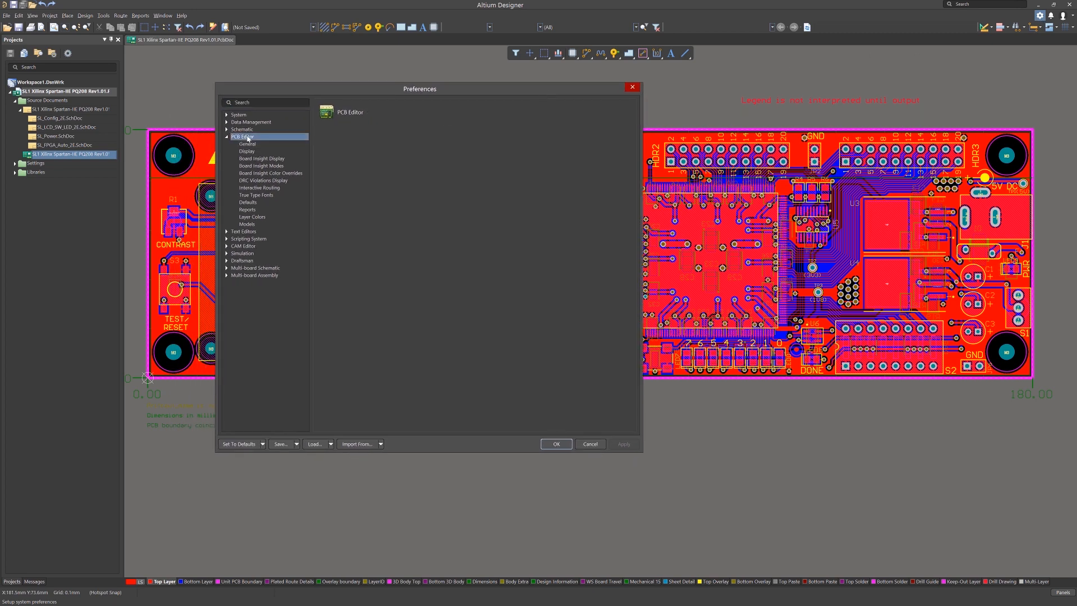
# Step: On PCB Editor – General, switch Online DRC off and then back on
pyautogui.click(247, 145)
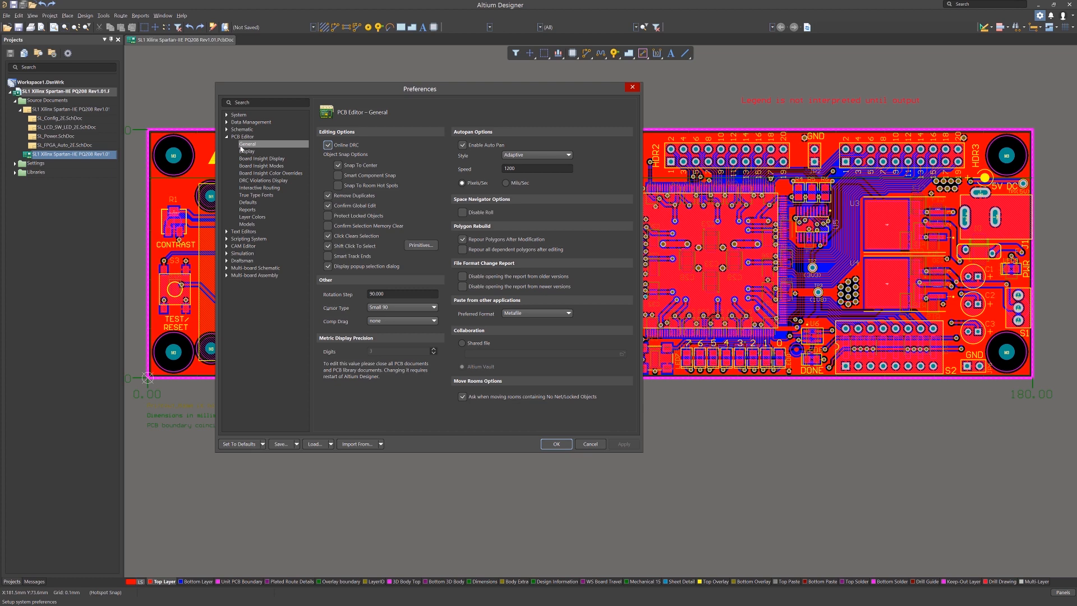
pyautogui.click(328, 144)
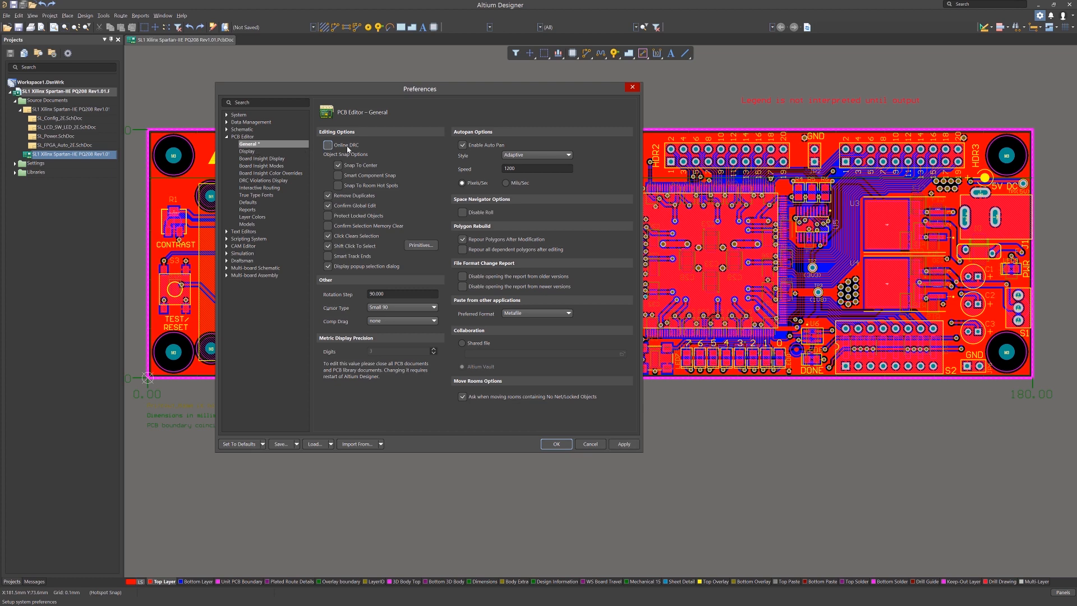
pyautogui.click(328, 145)
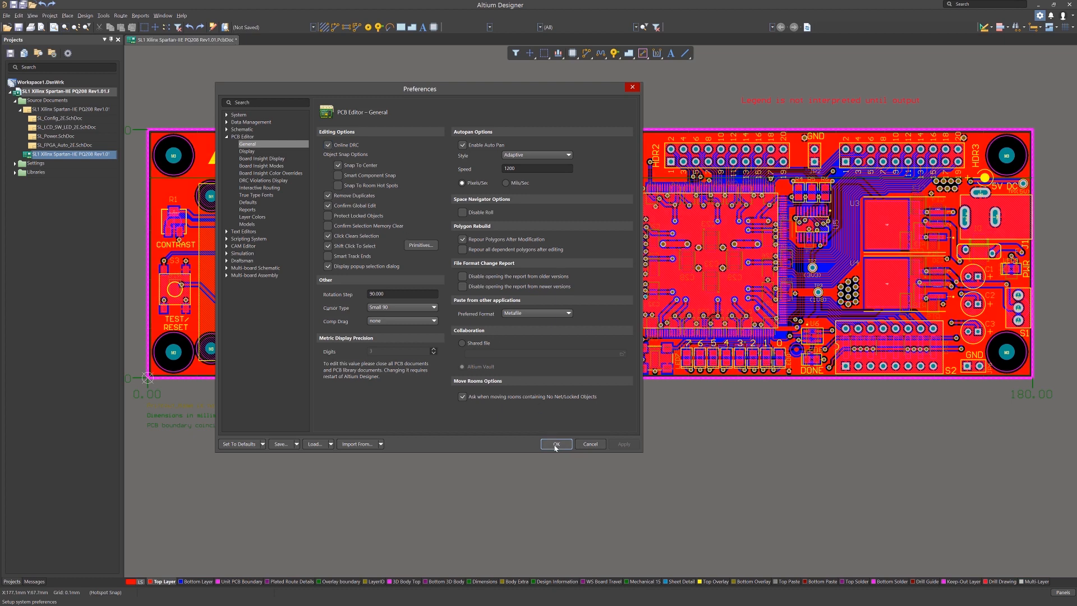
# Step: Accept Preferences with OK and bring up the HDR2 pad's right-click menu to view violations
pyautogui.click(554, 443)
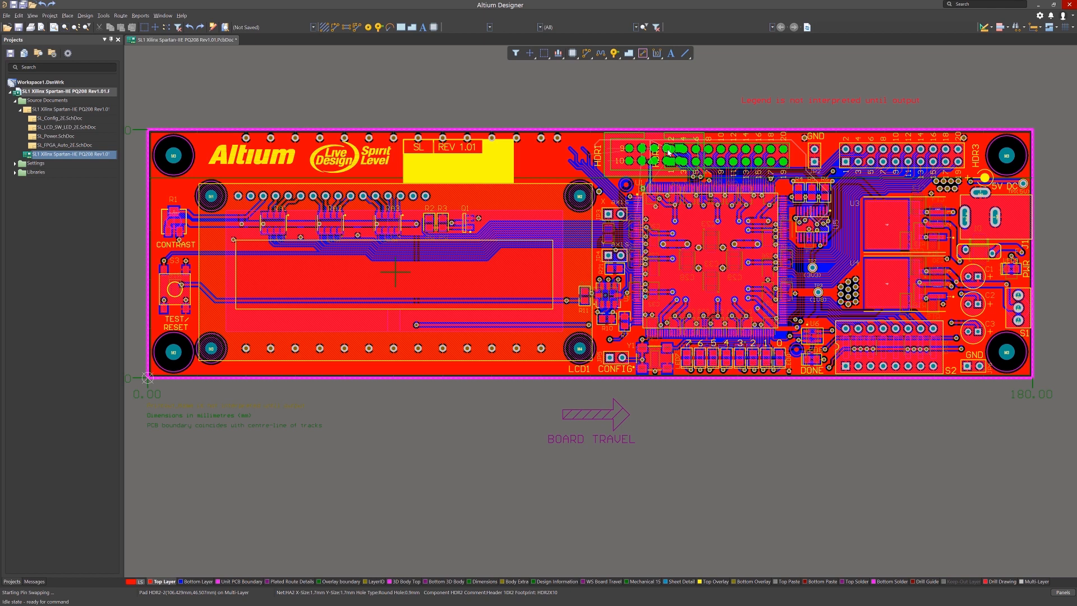
pyautogui.rightClick(669, 159)
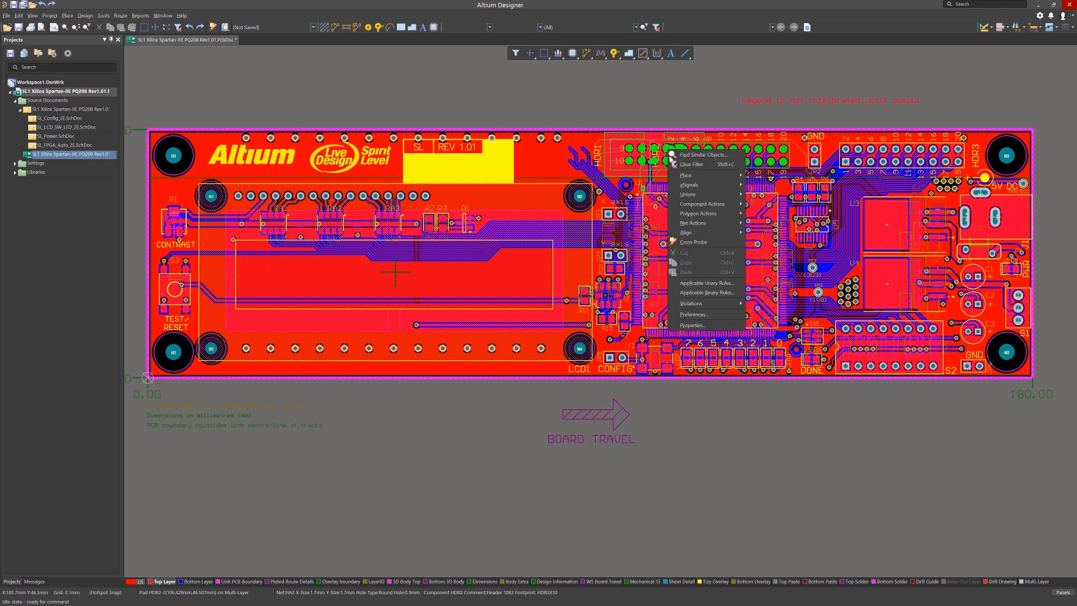
pyautogui.moveTo(682, 256)
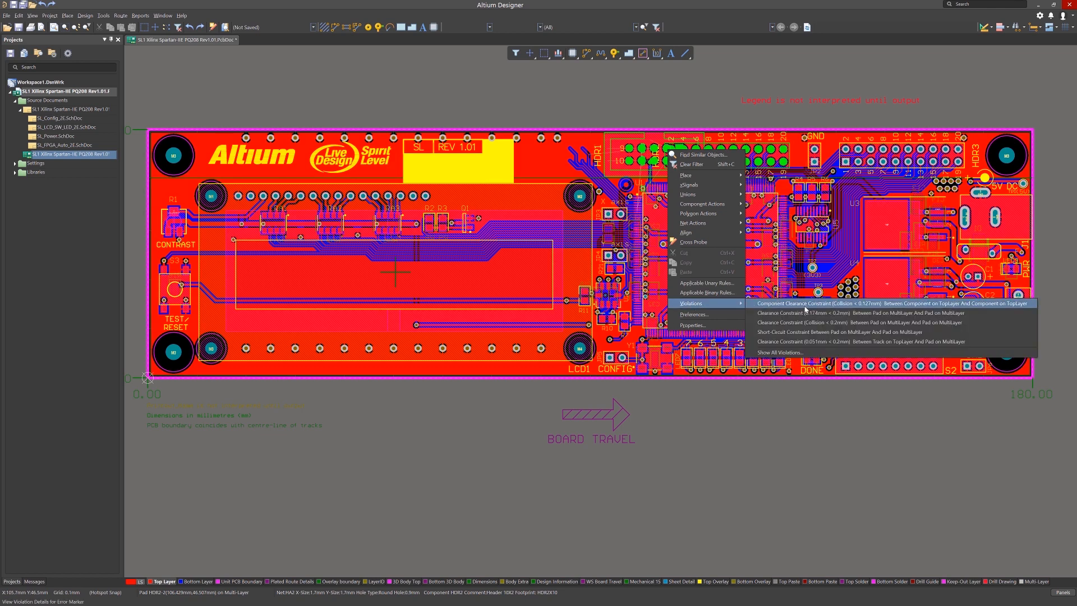
pyautogui.moveTo(807, 324)
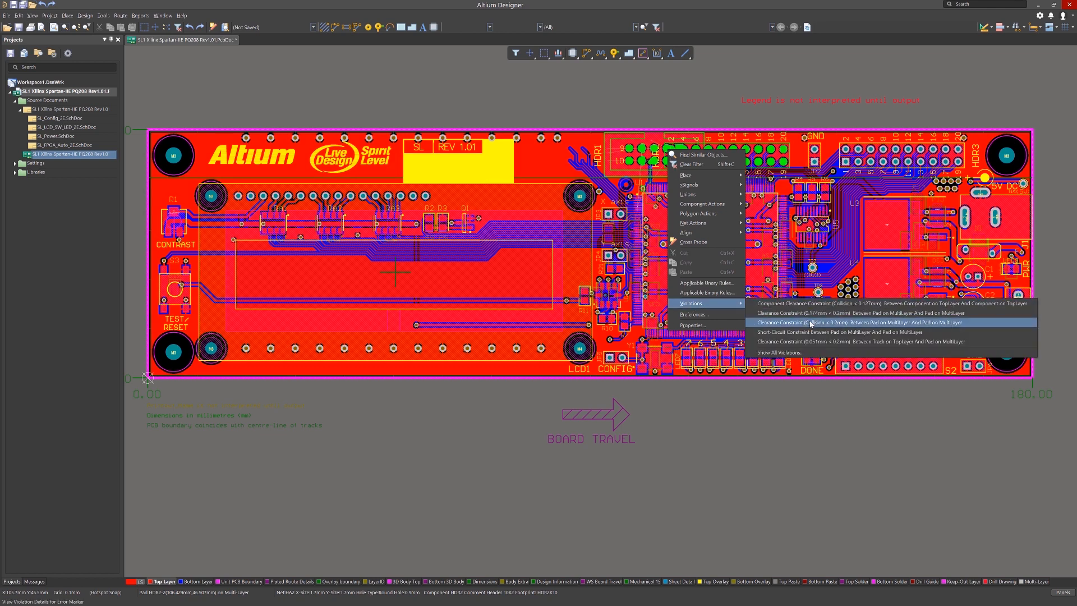
pyautogui.moveTo(810, 341)
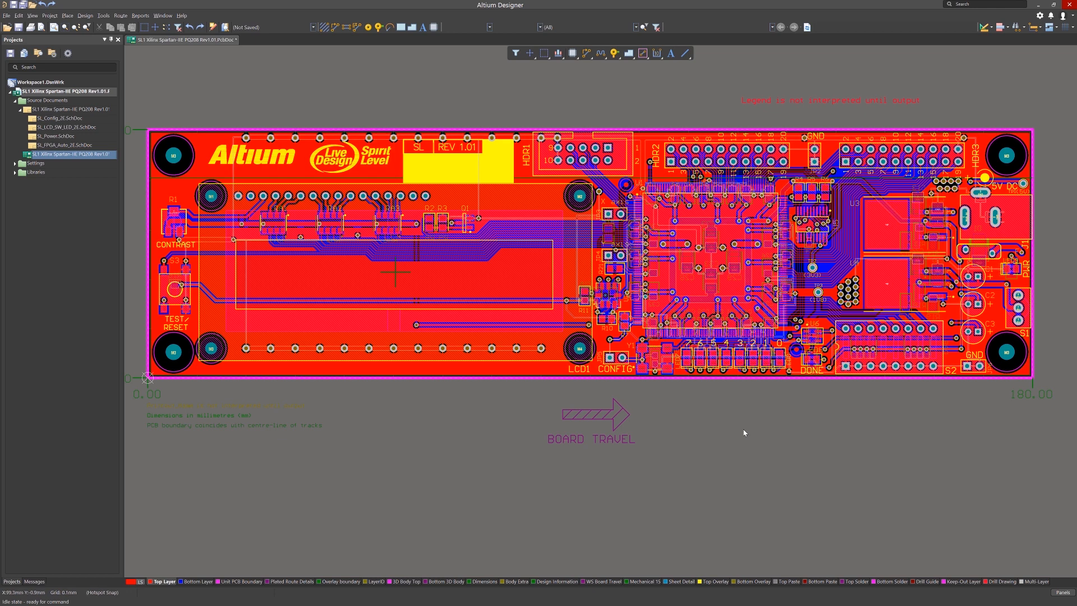
# Step: Reopen Preferences at PCB Editor – General, bringing up its online documentation page
pyautogui.click(1039, 15)
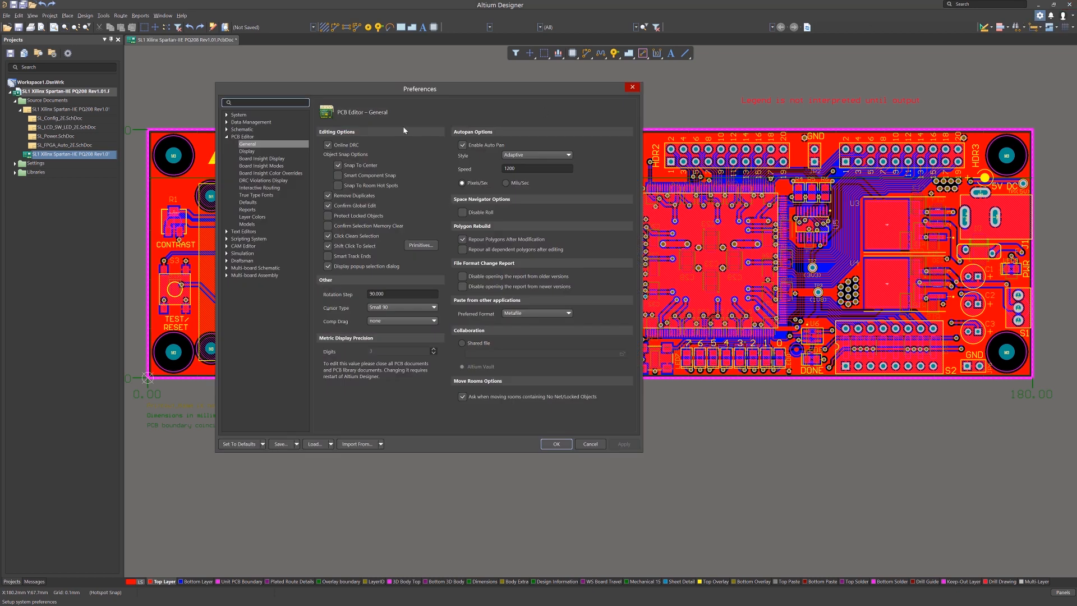
pyautogui.click(327, 145)
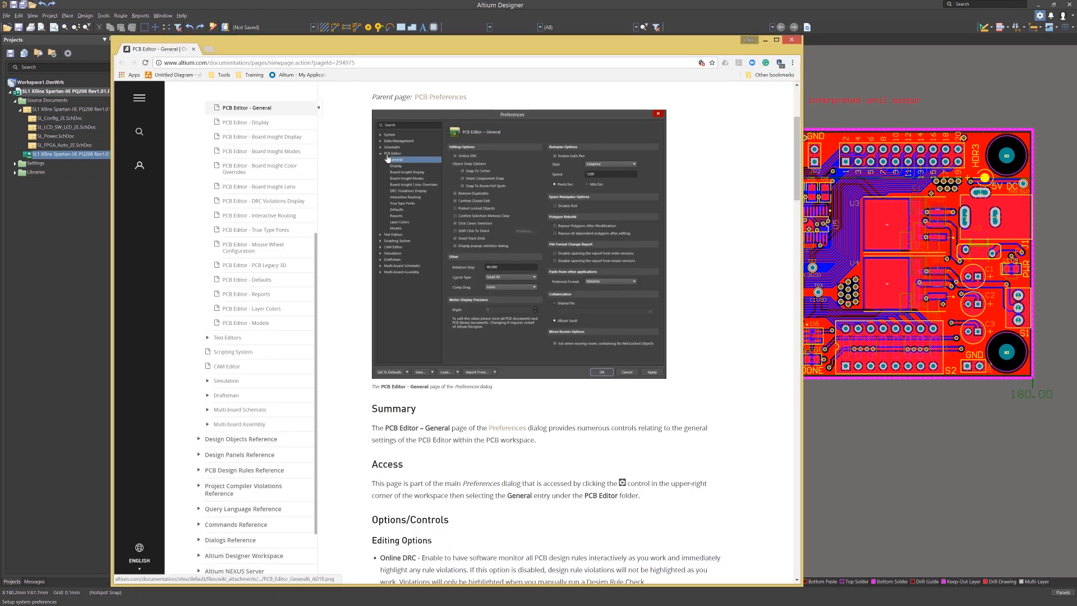
# Step: Scroll the PCB Editor – General documentation down to Metric Display Precision and Autopan Options
pyautogui.scroll(-3)
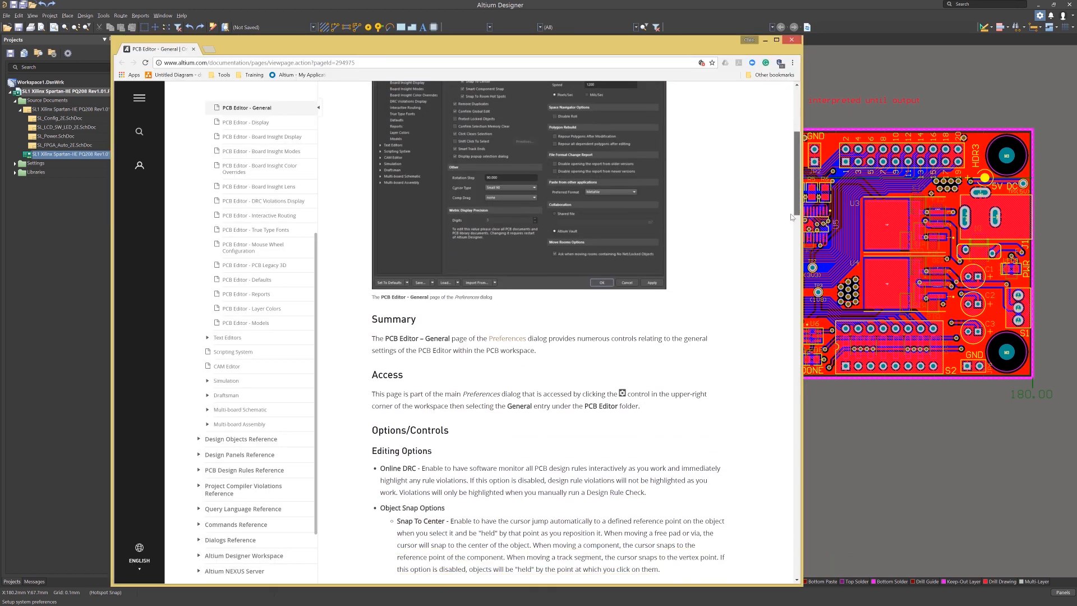
pyautogui.scroll(-3)
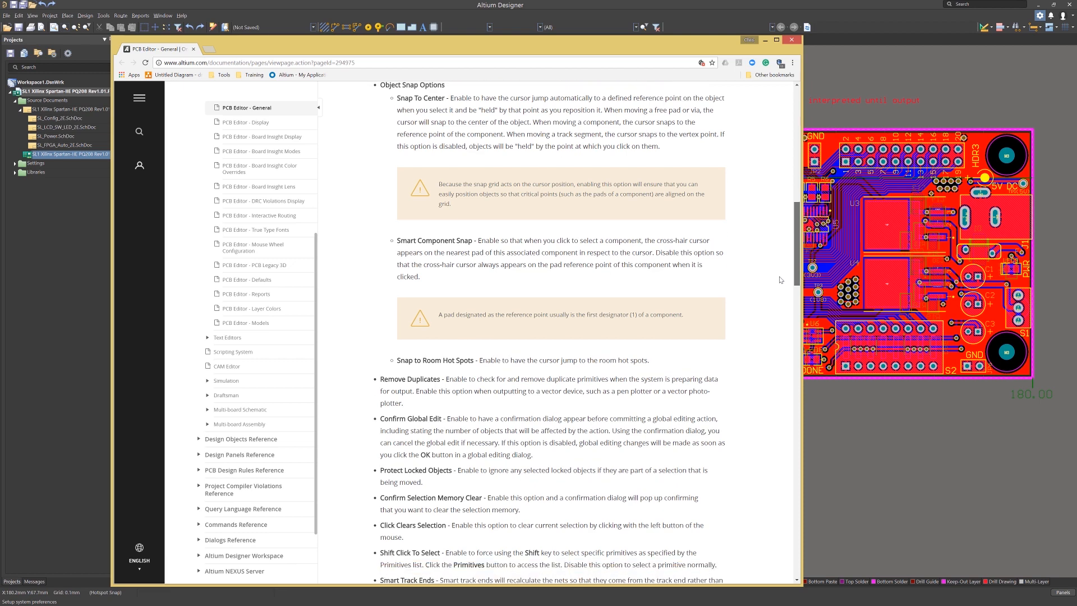
pyautogui.scroll(-3)
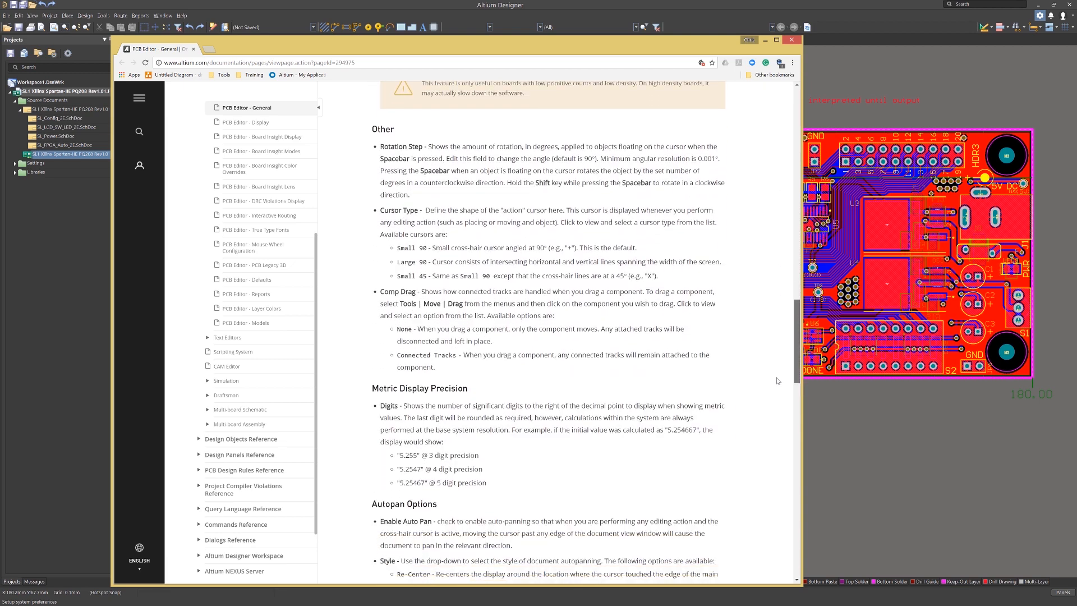
pyautogui.scroll(-3)
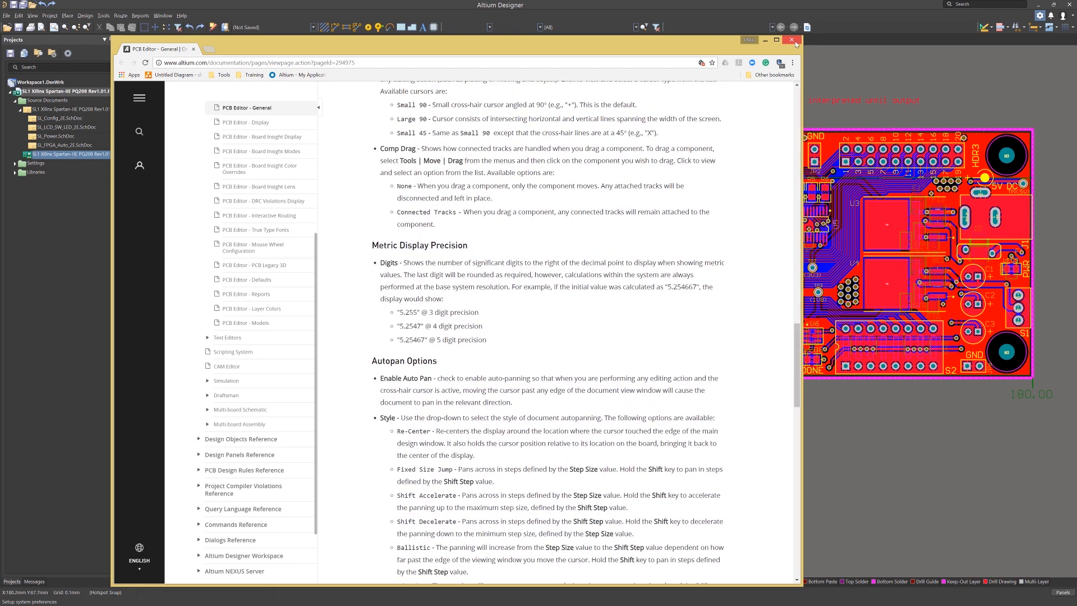
# Step: Back in Preferences, toggle Snap To Center and switch Snap To Room Hot Spots on and off
pyautogui.click(791, 40)
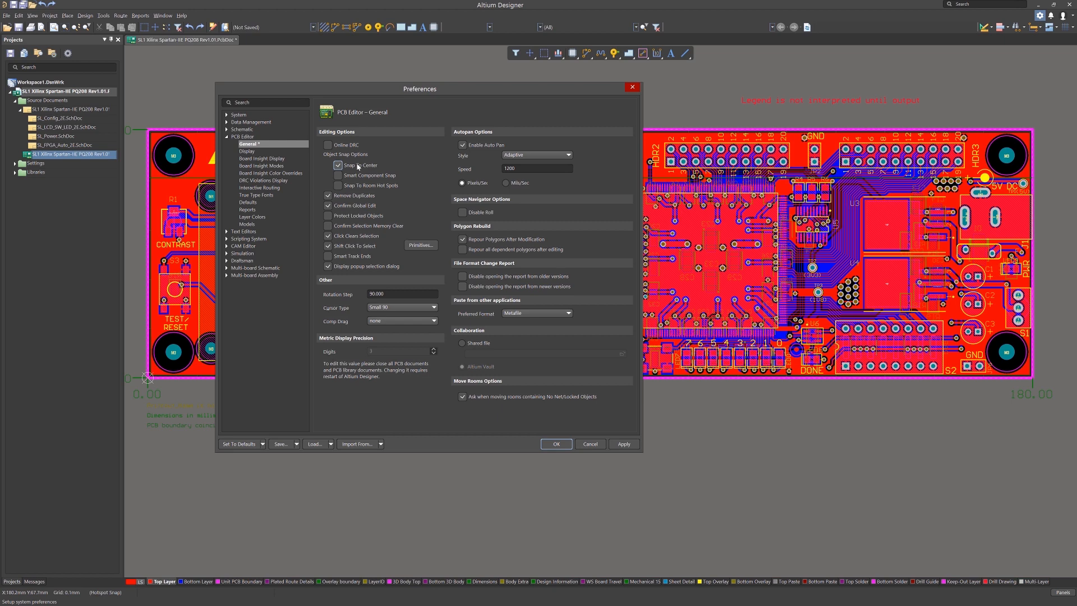
pyautogui.click(338, 165)
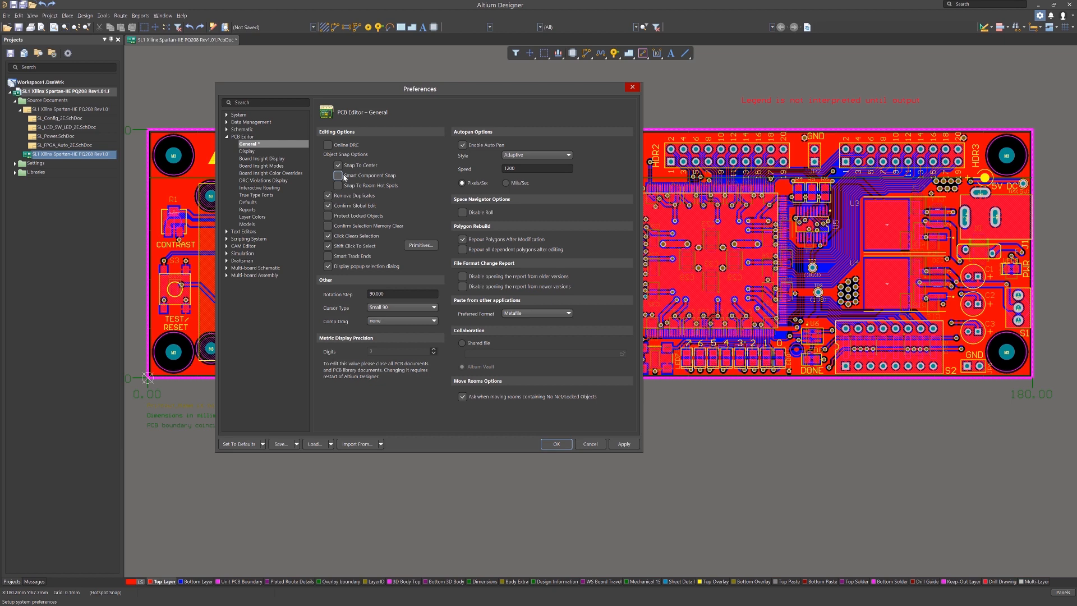
pyautogui.click(338, 186)
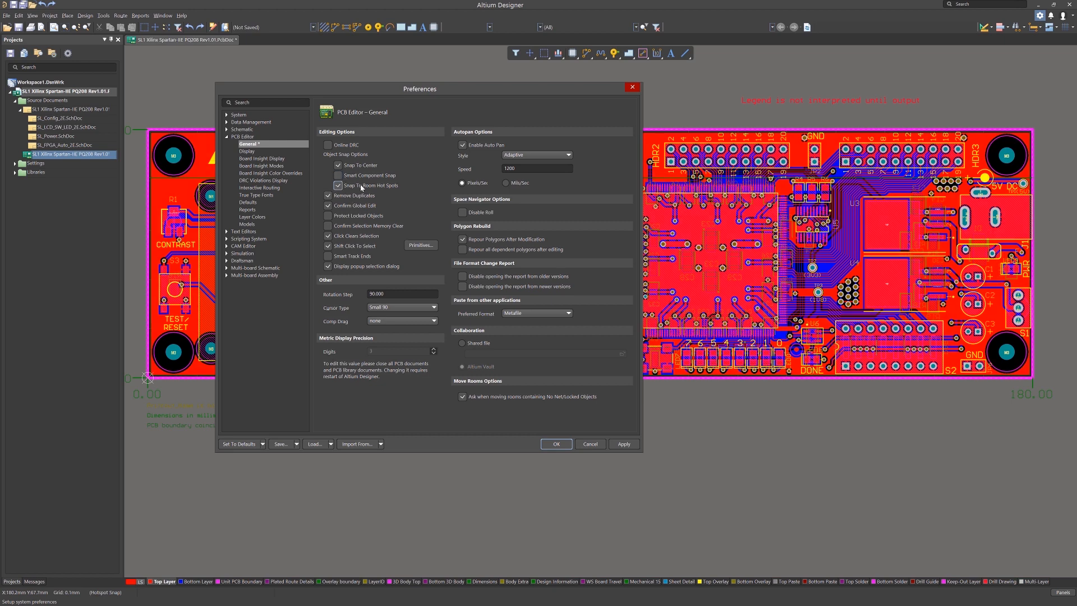
pyautogui.click(337, 185)
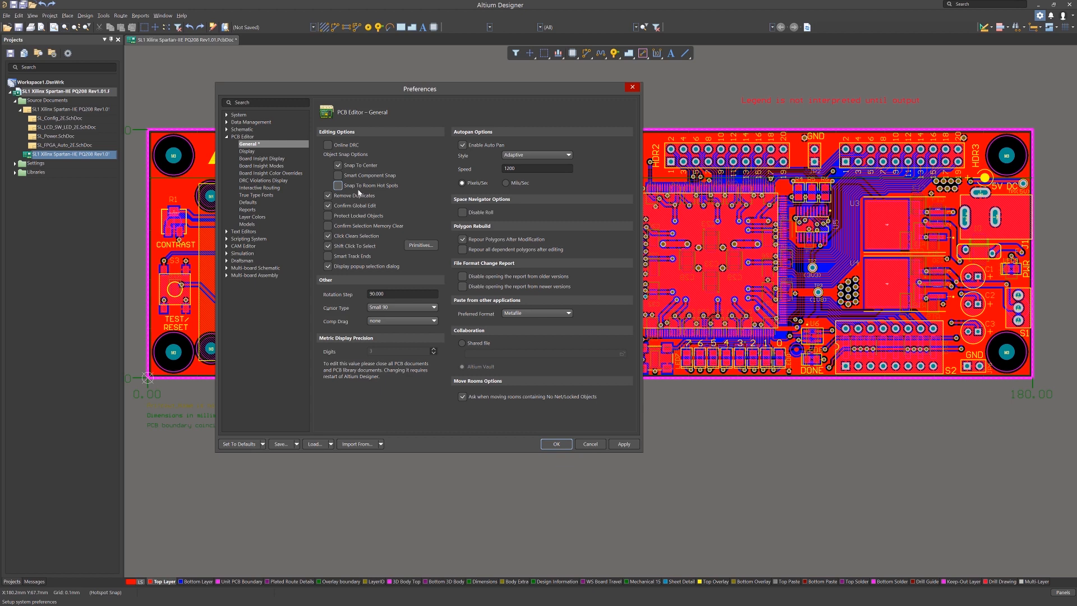
pyautogui.click(327, 246)
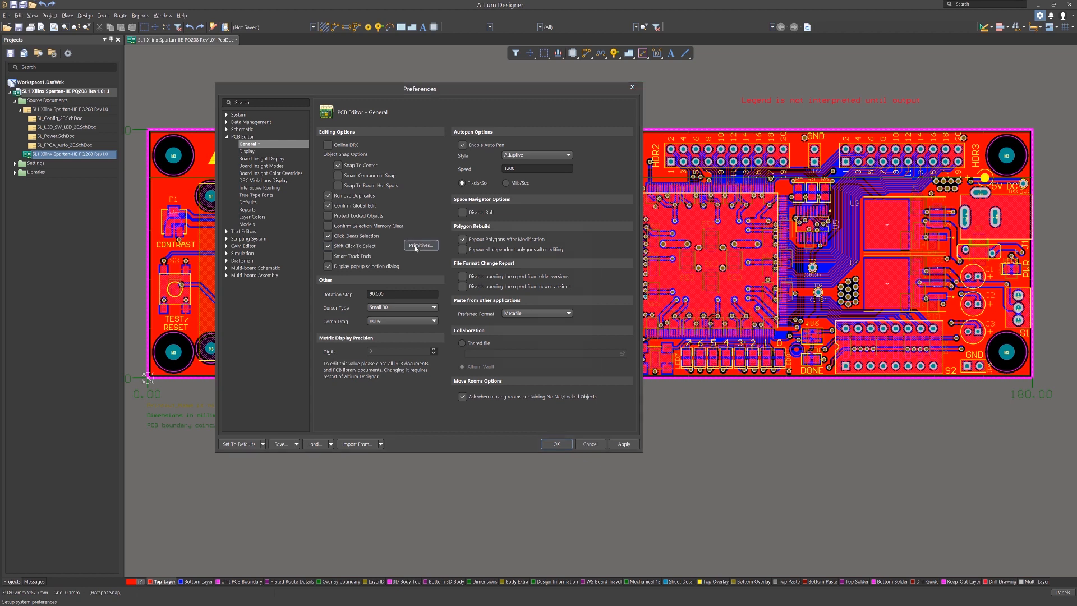
# Step: Review the Shift Click To Select primitives list and confirm it with OK
pyautogui.click(420, 245)
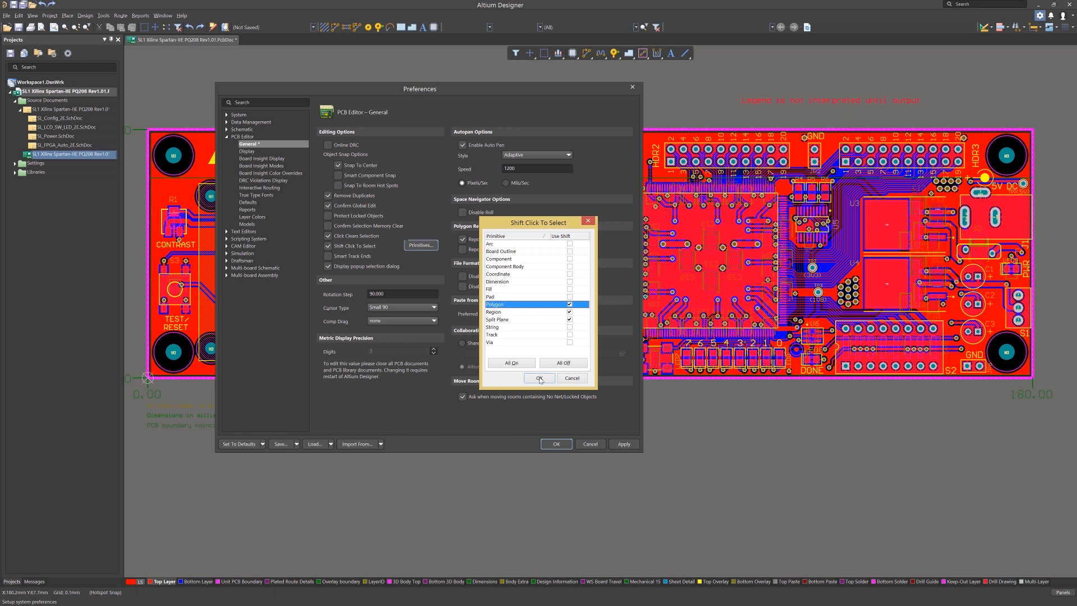
pyautogui.click(539, 379)
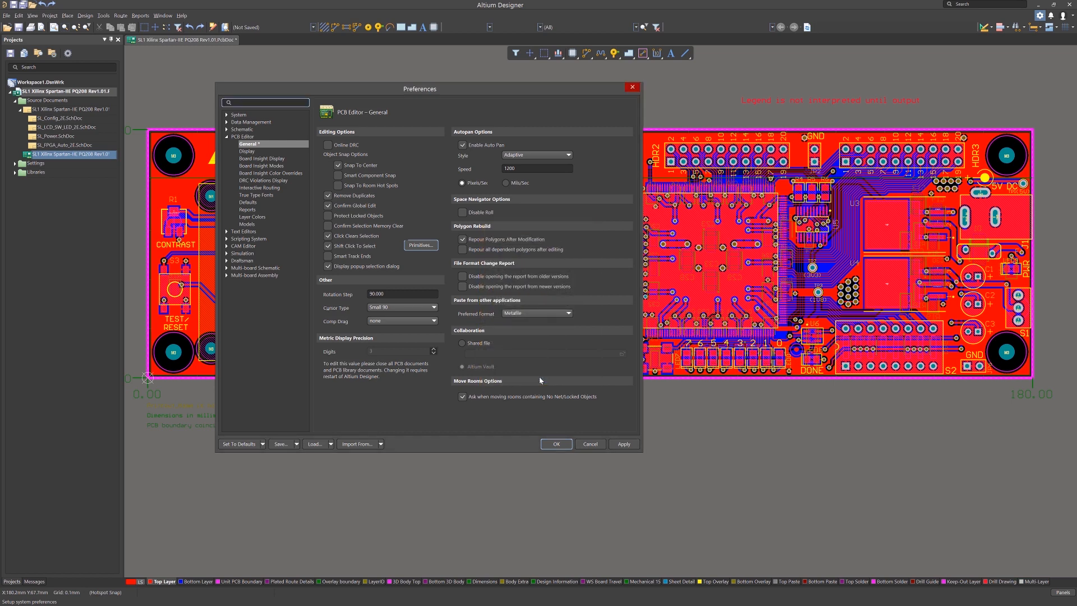
pyautogui.moveTo(422, 340)
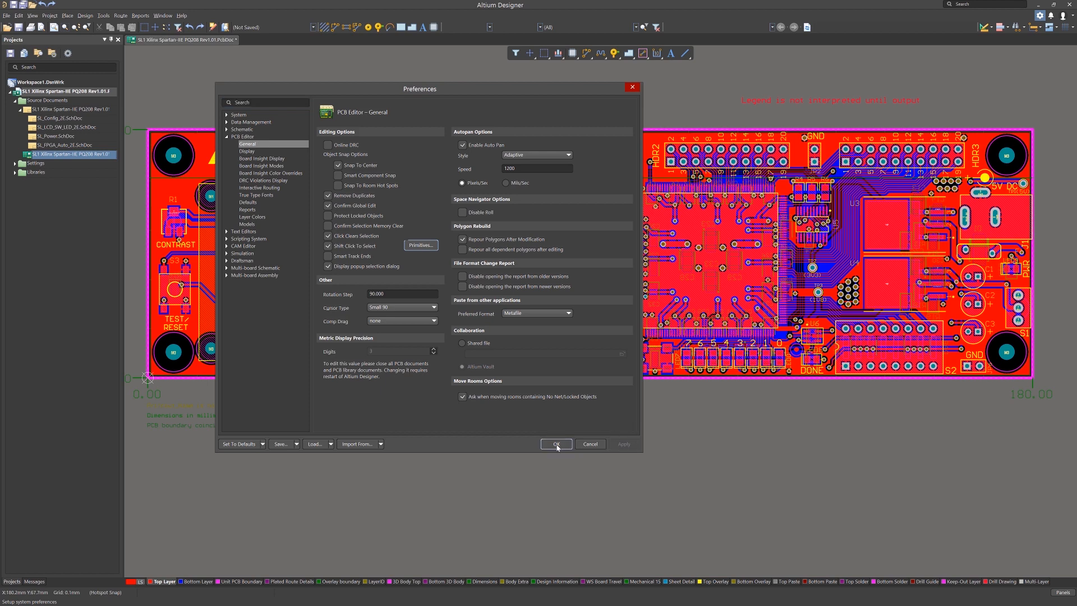
# Step: Apply the changed PCB Editor – General settings without closing Preferences
pyautogui.click(556, 443)
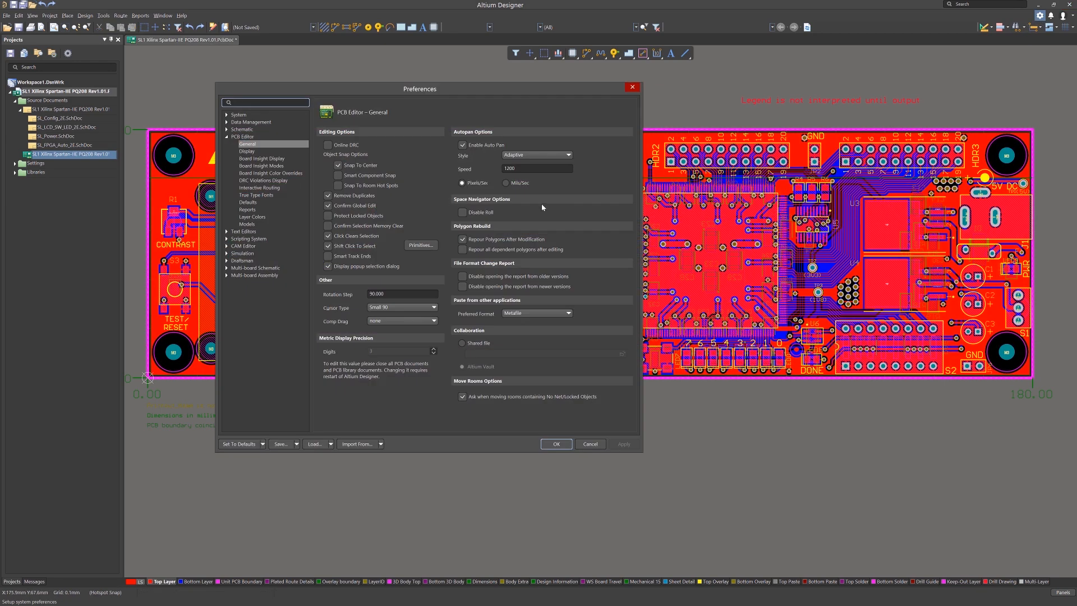
pyautogui.moveTo(289, 159)
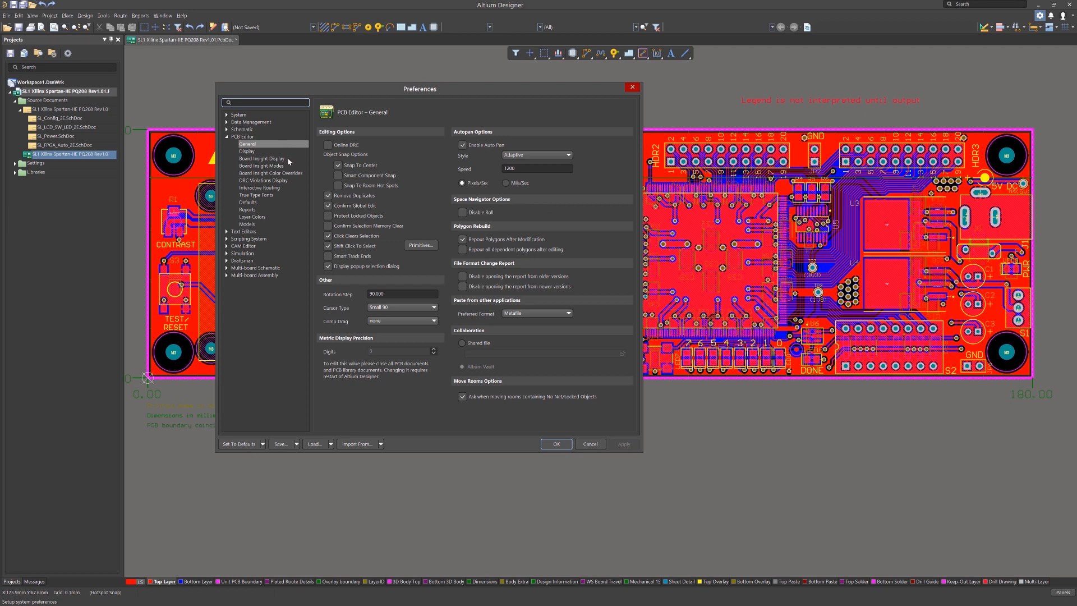
# Step: Close Preferences with OK, returning to the Spartan board layout
pyautogui.click(567, 155)
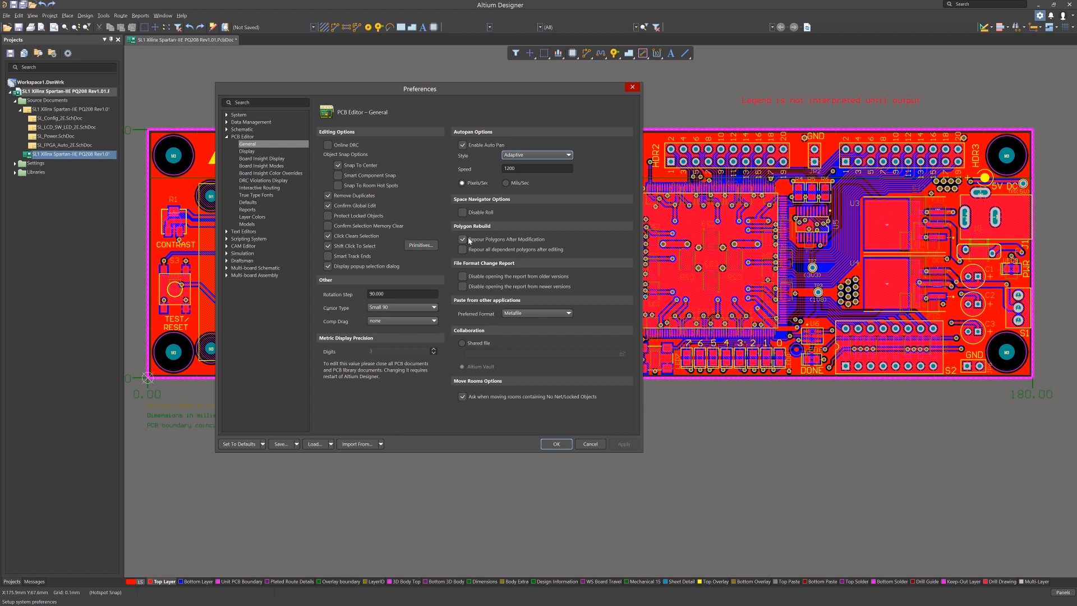
pyautogui.click(556, 444)
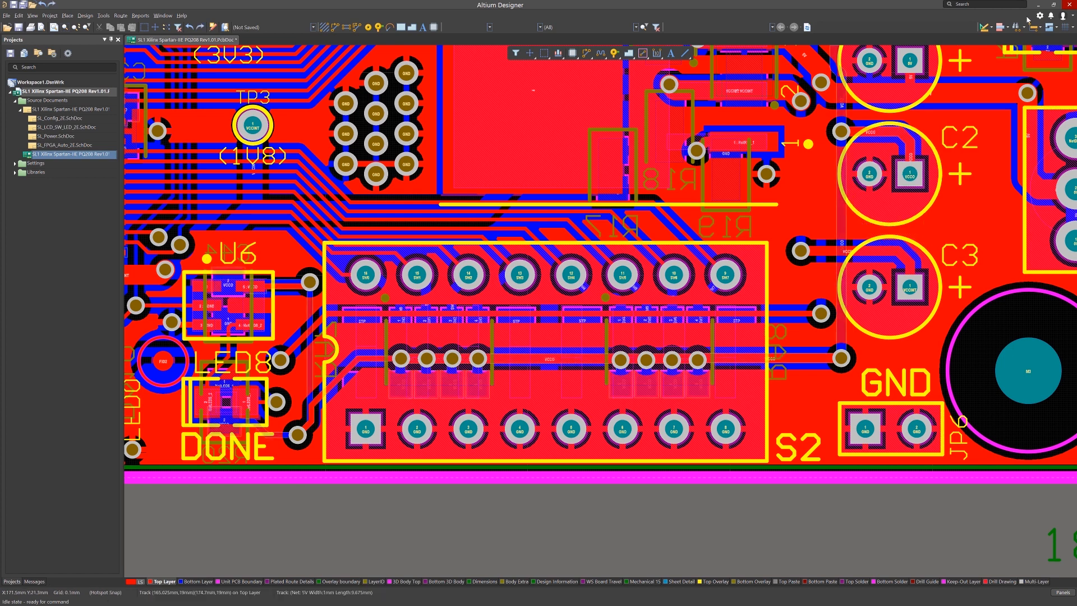
# Step: On PCB Editor Display, demote Multi Layer, restore defaults, demote Mechanical Layers, and apply
pyautogui.click(1039, 16)
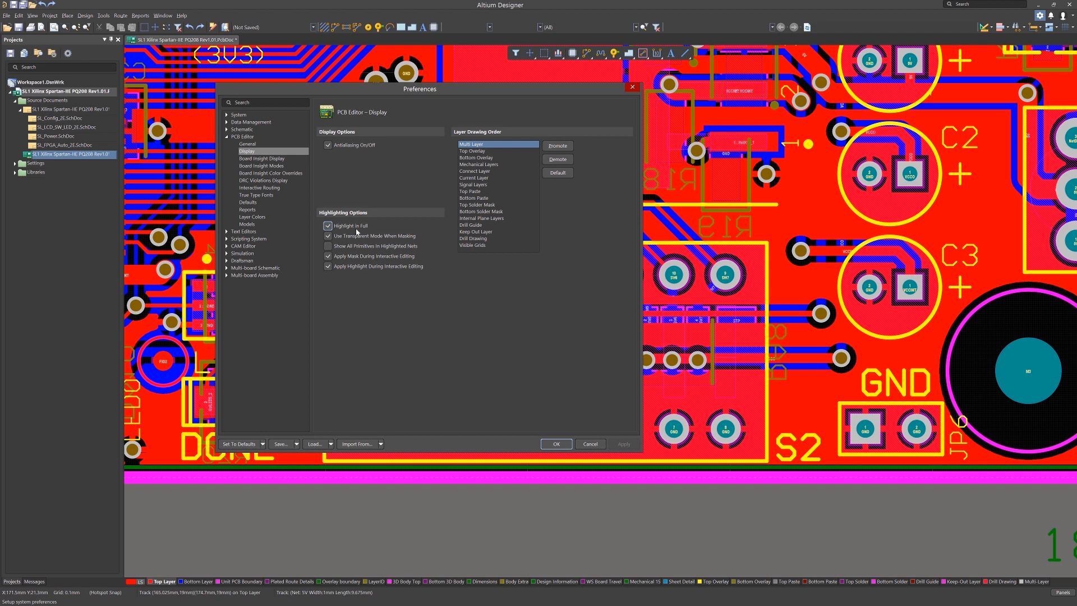
pyautogui.moveTo(407, 238)
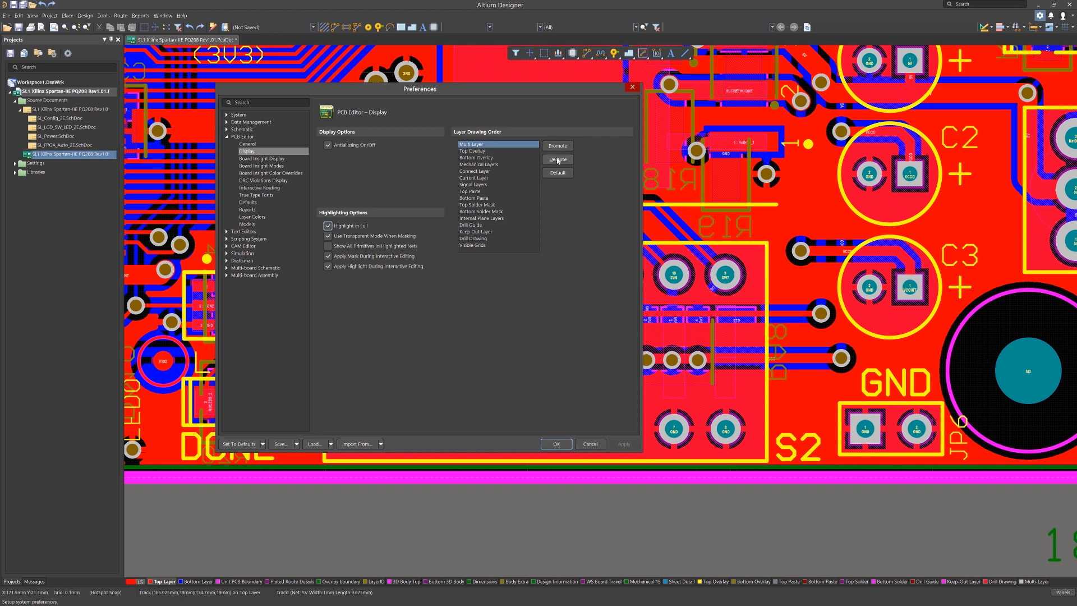
pyautogui.click(557, 158)
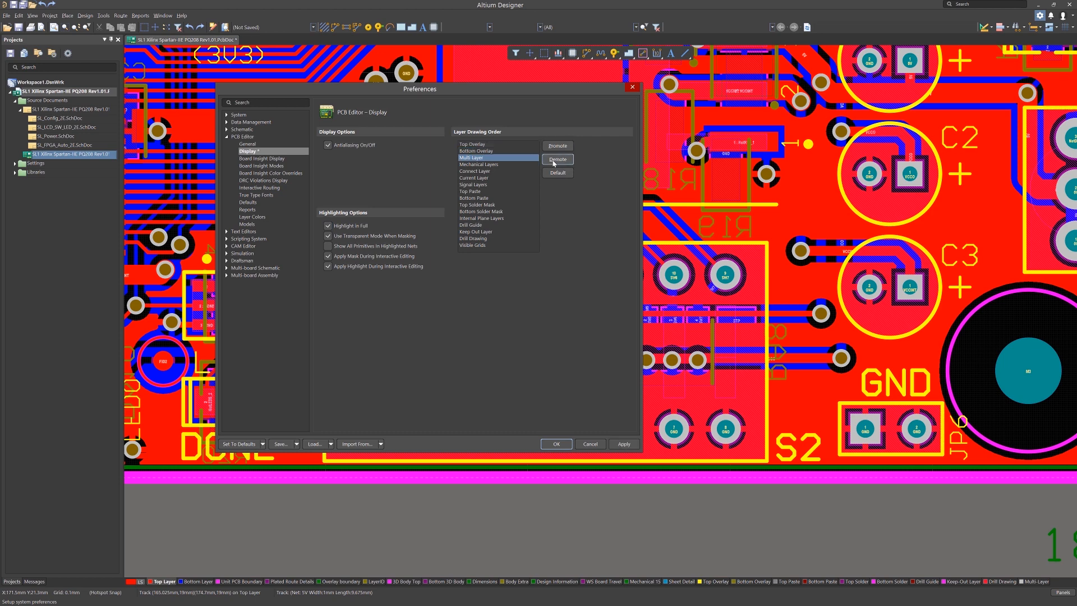
pyautogui.click(557, 144)
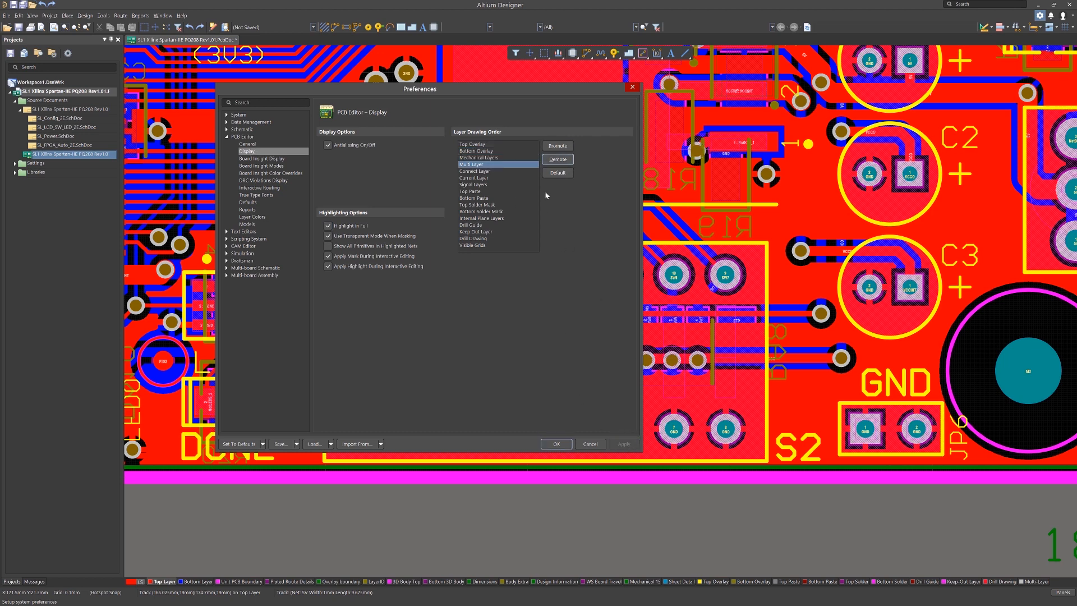
pyautogui.click(556, 145)
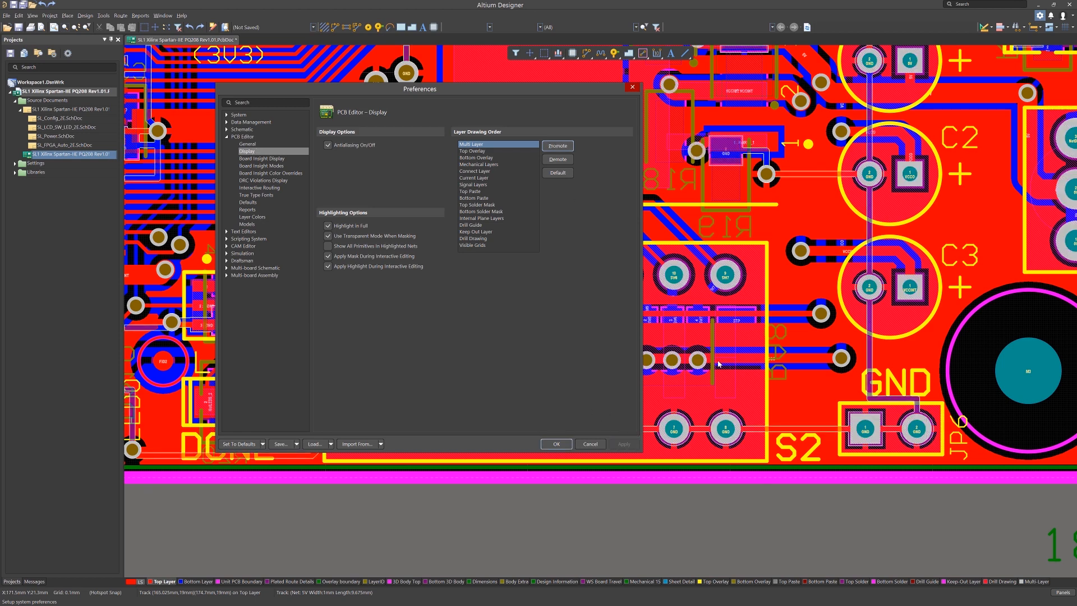
pyautogui.moveTo(478, 290)
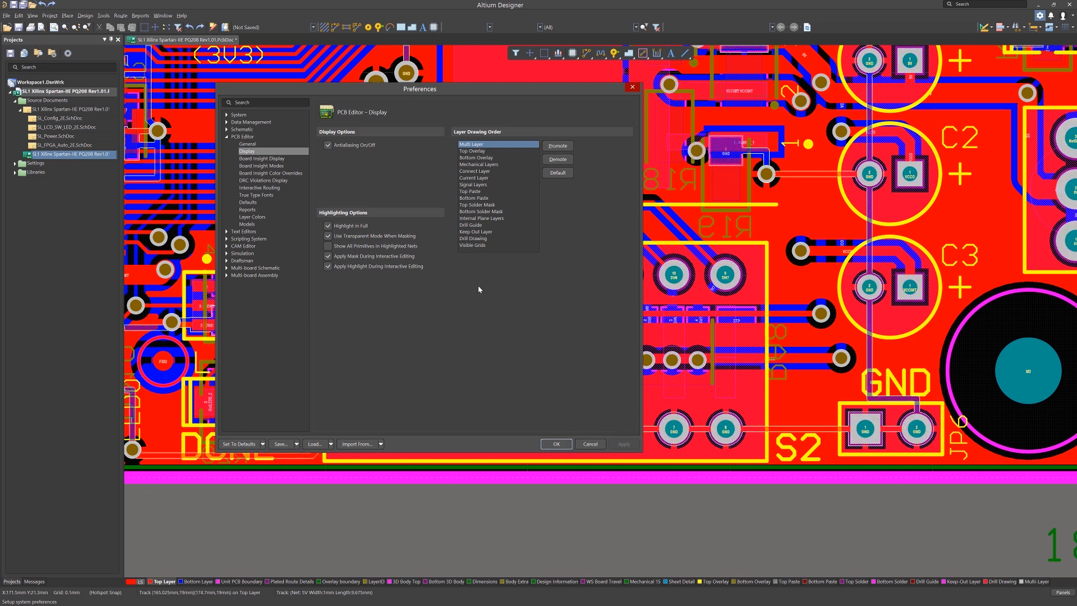
pyautogui.click(557, 159)
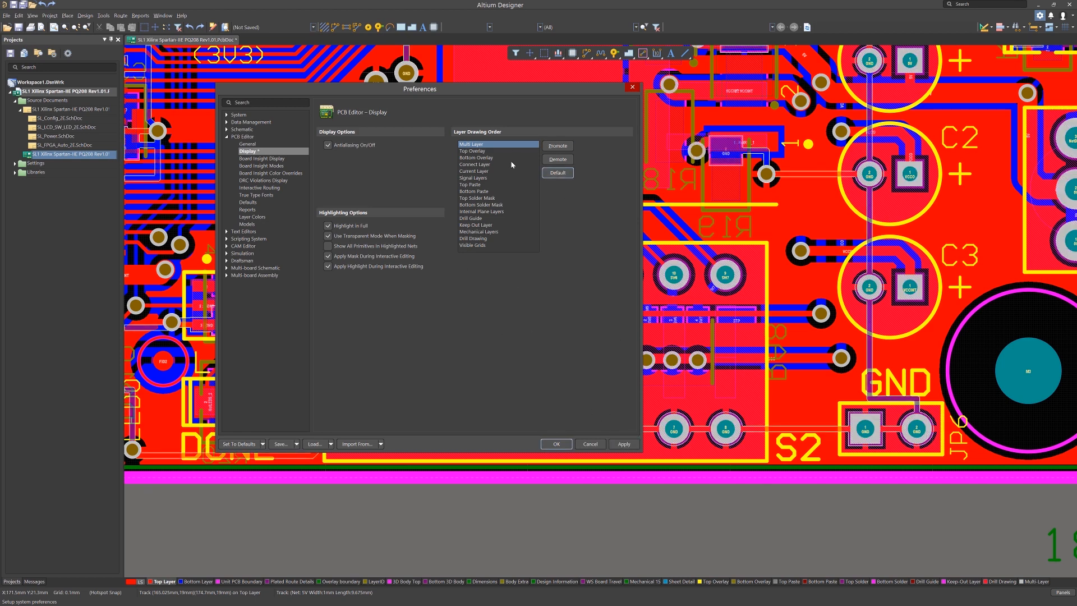
pyautogui.click(622, 443)
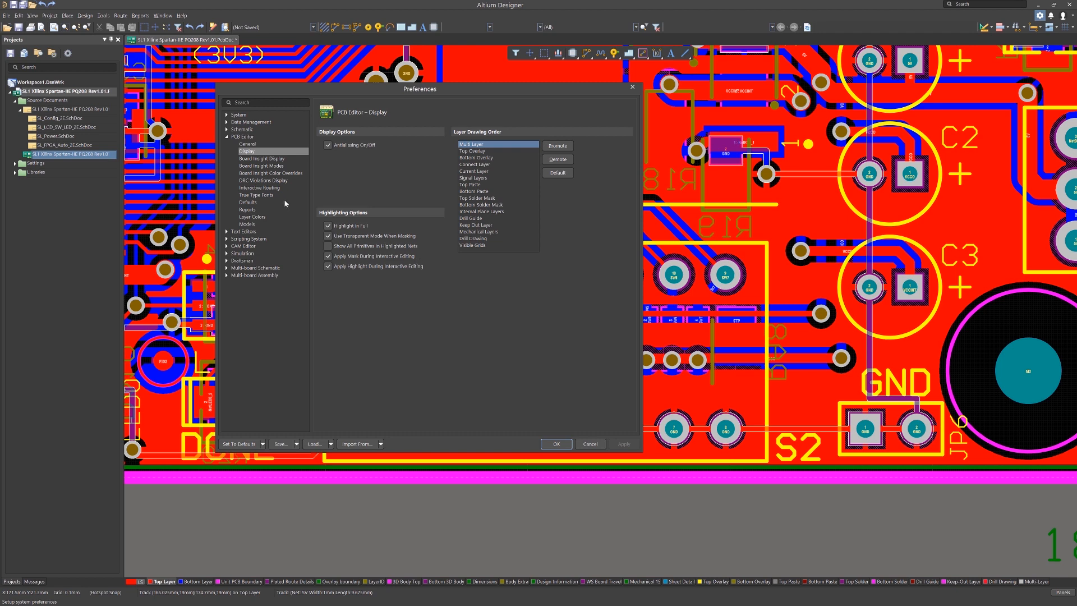
# Step: Show the Board Insight Display page with its pad, via and live highlighting options
pyautogui.click(262, 159)
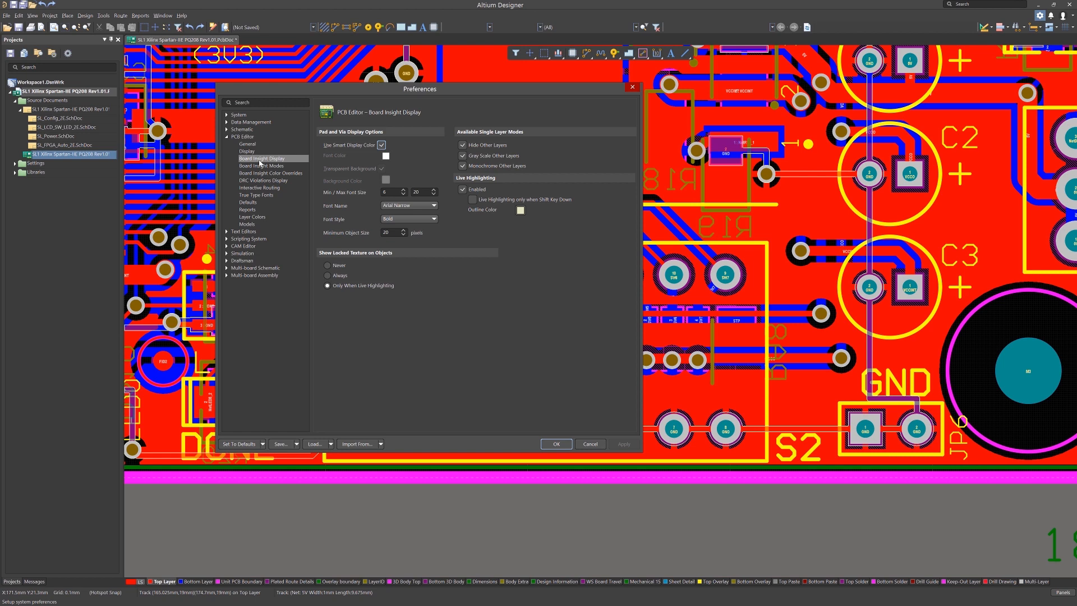
pyautogui.moveTo(475, 134)
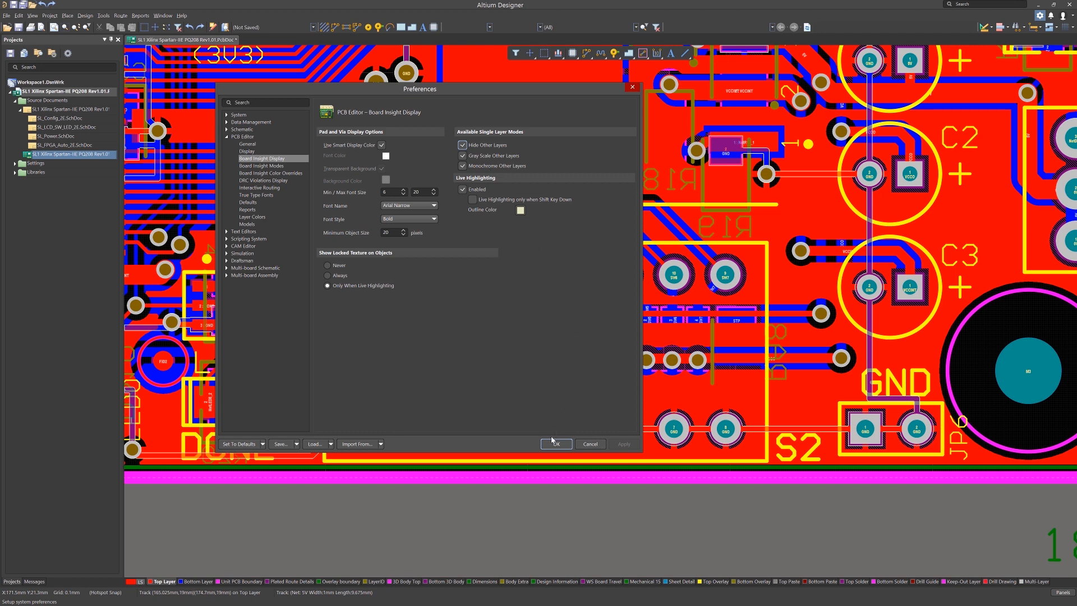
pyautogui.click(556, 444)
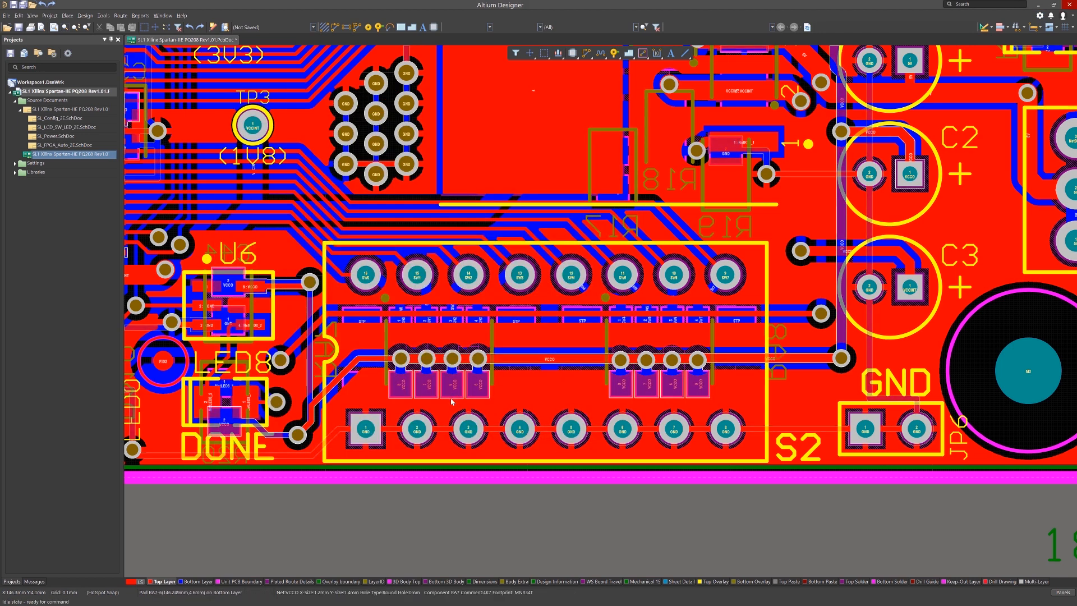
pyautogui.press('shift+s')
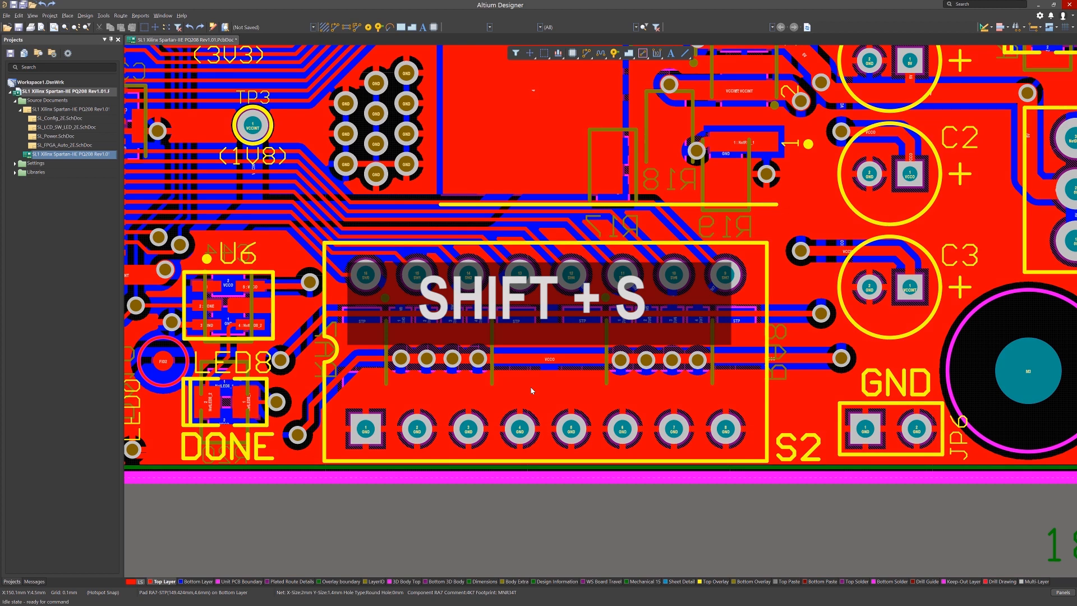
pyautogui.press('shift+s')
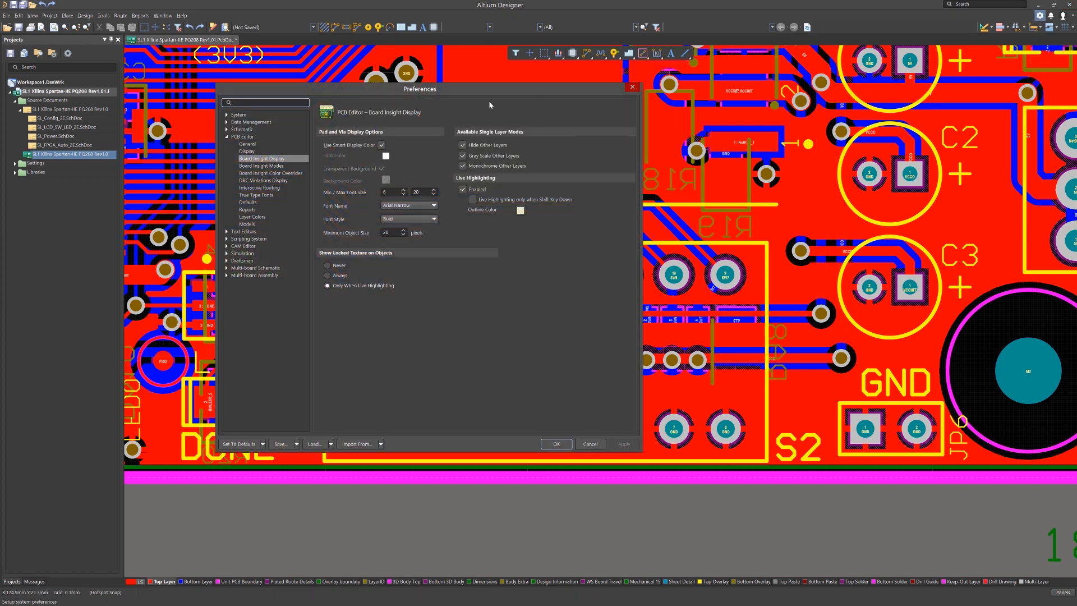
pyautogui.moveTo(440, 151)
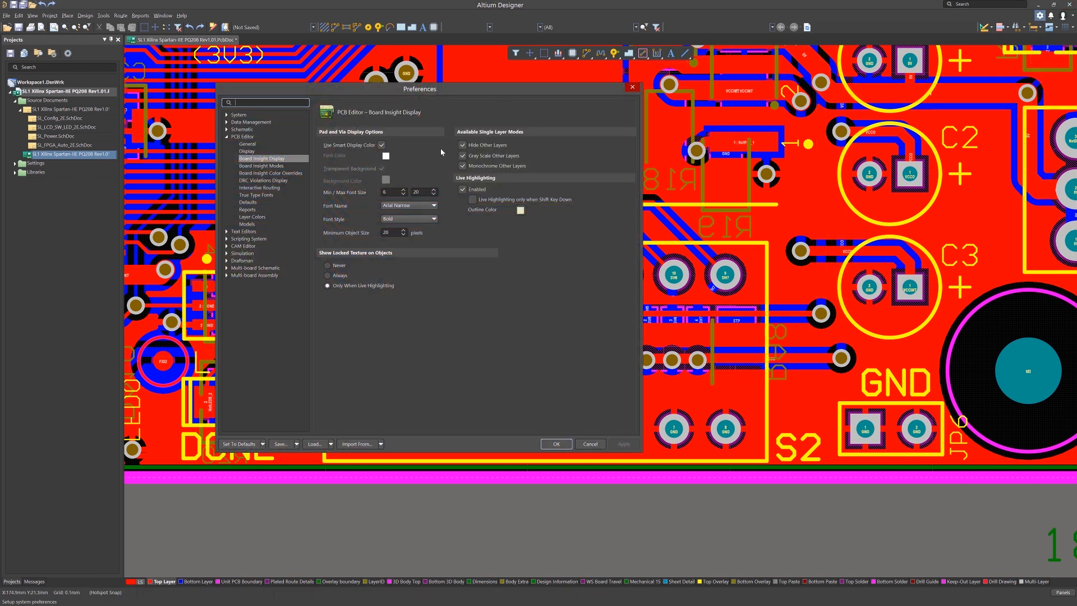
pyautogui.moveTo(318, 229)
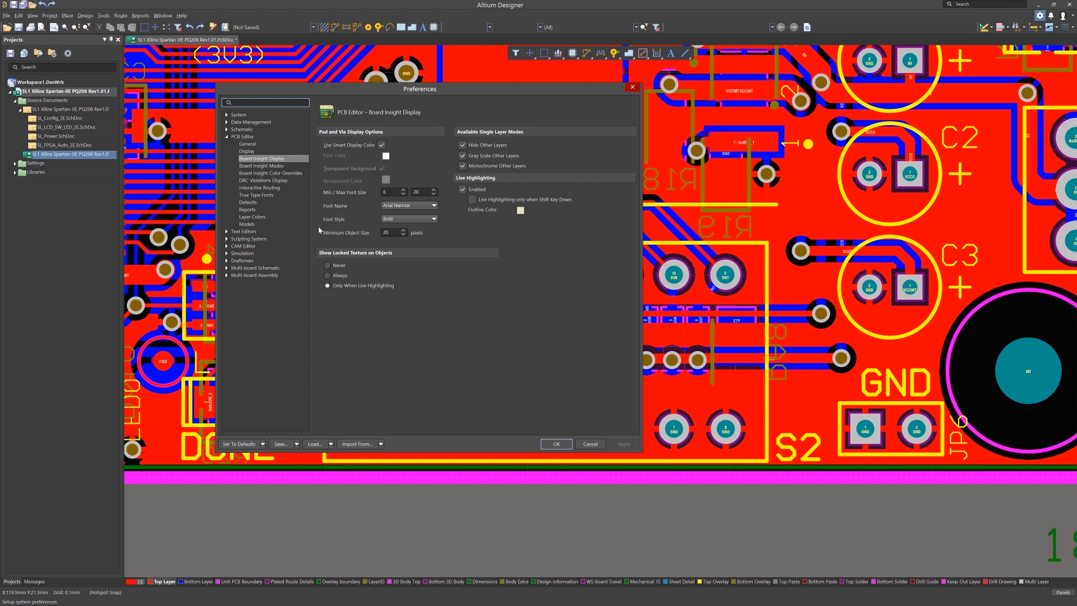
# Step: Enable Display Heads Up Information on the Board Insight Modes page
pyautogui.click(260, 166)
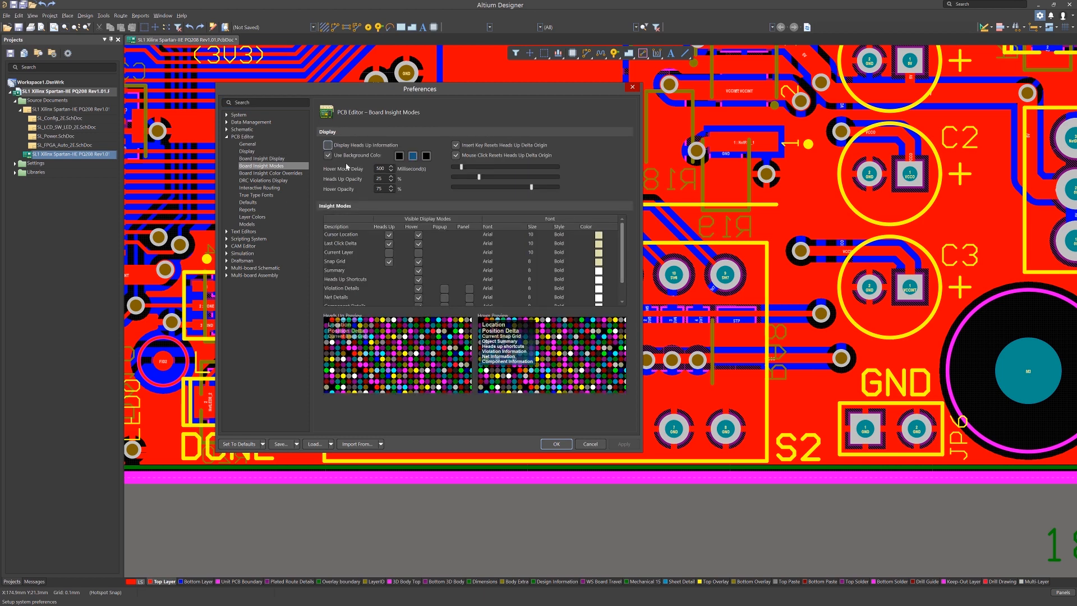
pyautogui.click(328, 144)
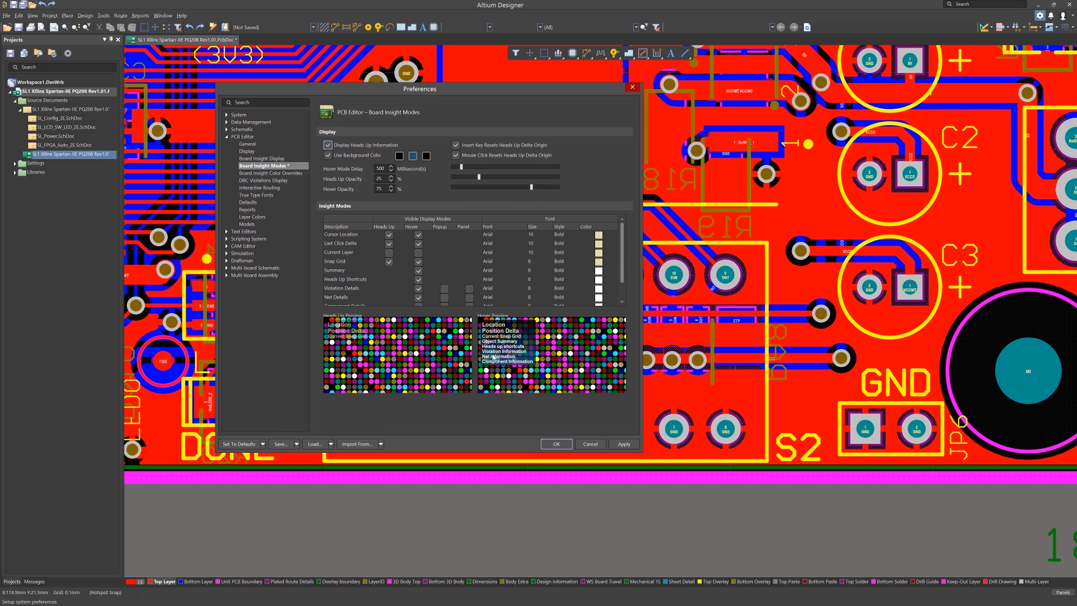
# Step: Apply the preferences, then toggle the heads-up overlay on and off with Shift+H
pyautogui.click(556, 444)
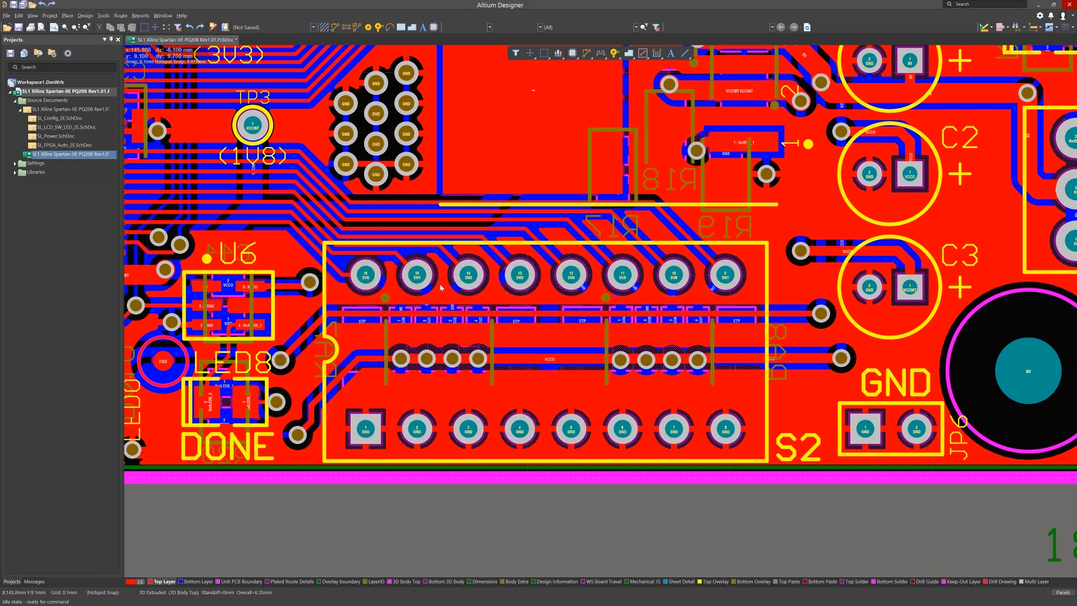
pyautogui.press('shift+h')
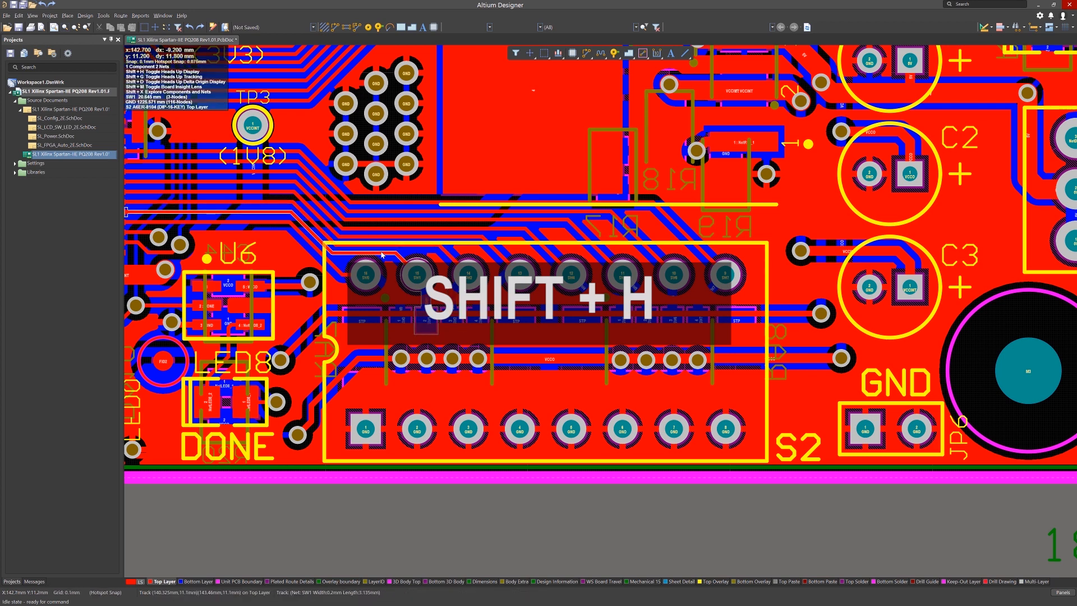
pyautogui.press('shift+h')
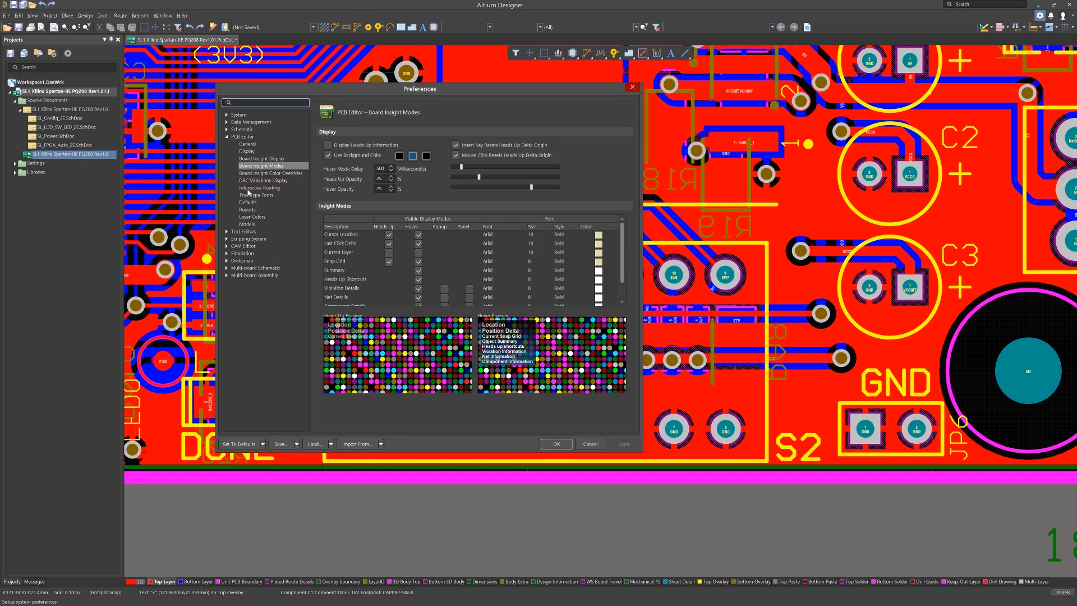
# Step: On the Interactive Routing page, switch Ignore Obstacles on and back off
pyautogui.click(259, 187)
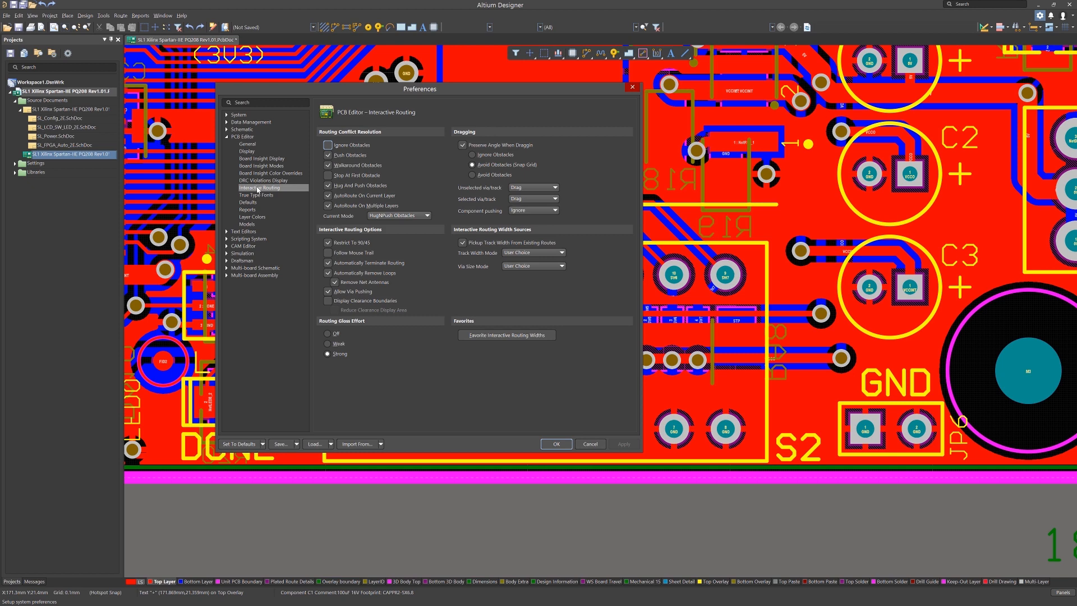
pyautogui.click(327, 145)
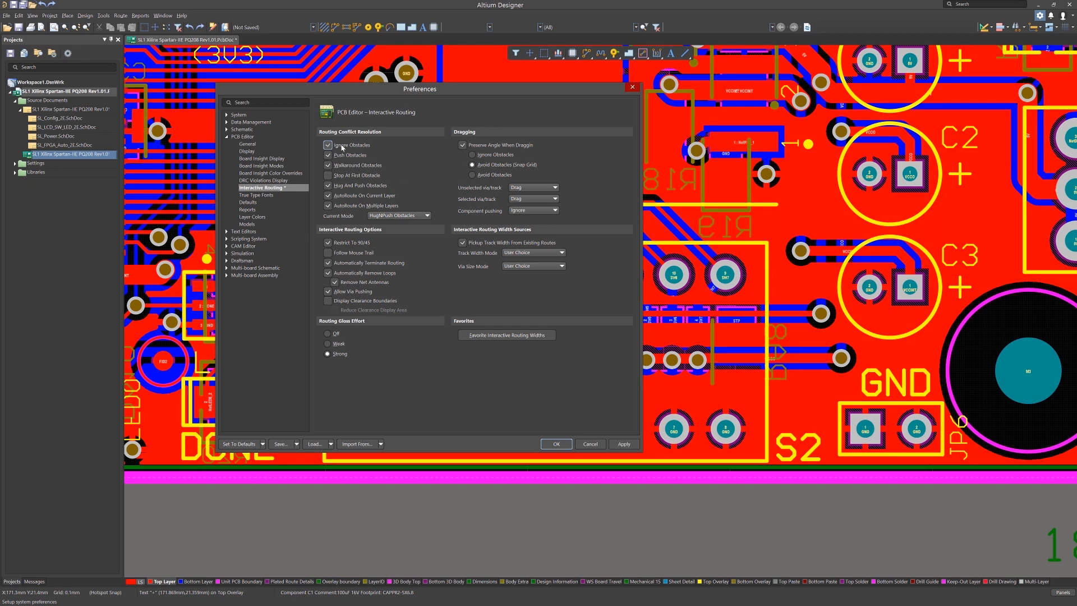
pyautogui.click(328, 145)
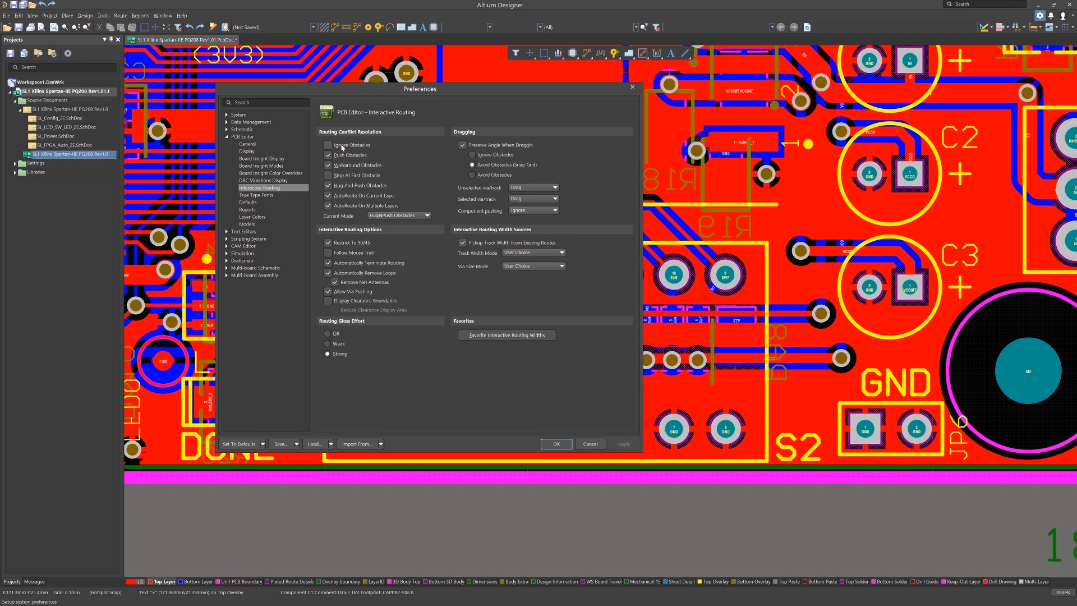
pyautogui.moveTo(397, 151)
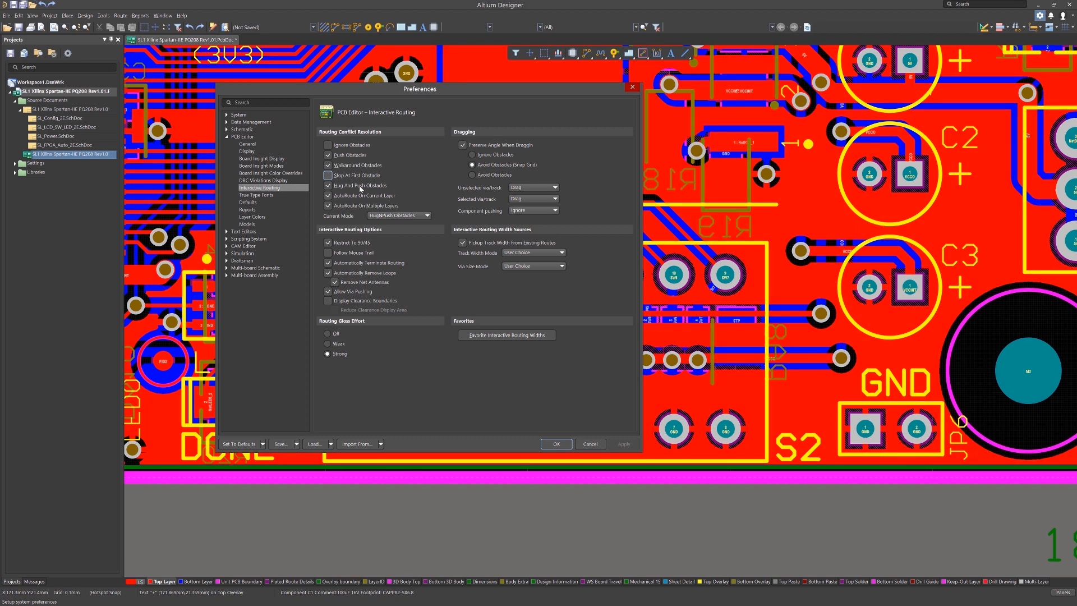
pyautogui.click(428, 215)
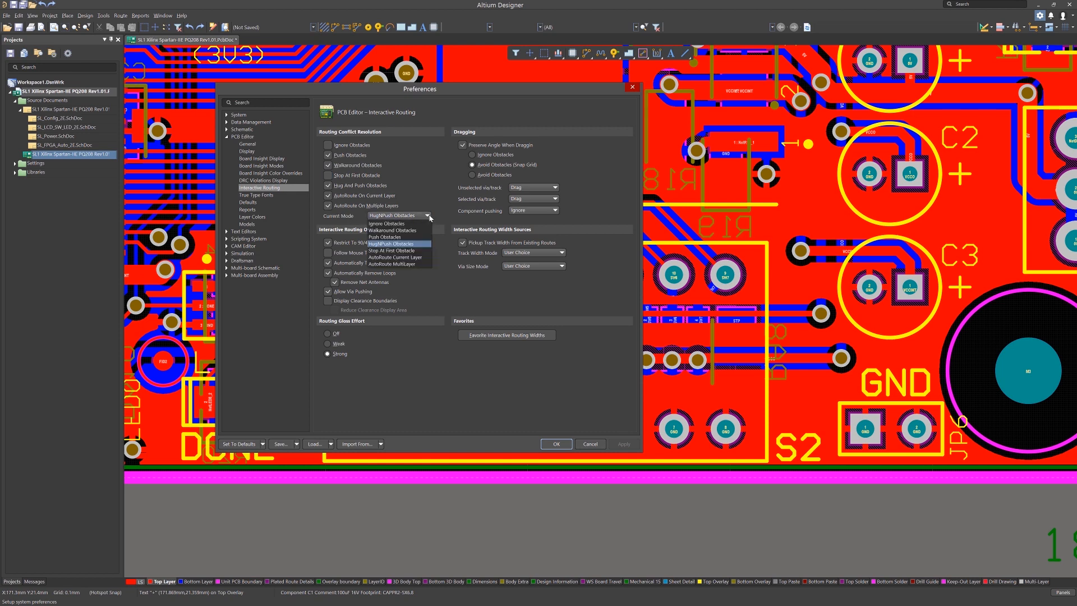
pyautogui.moveTo(397, 244)
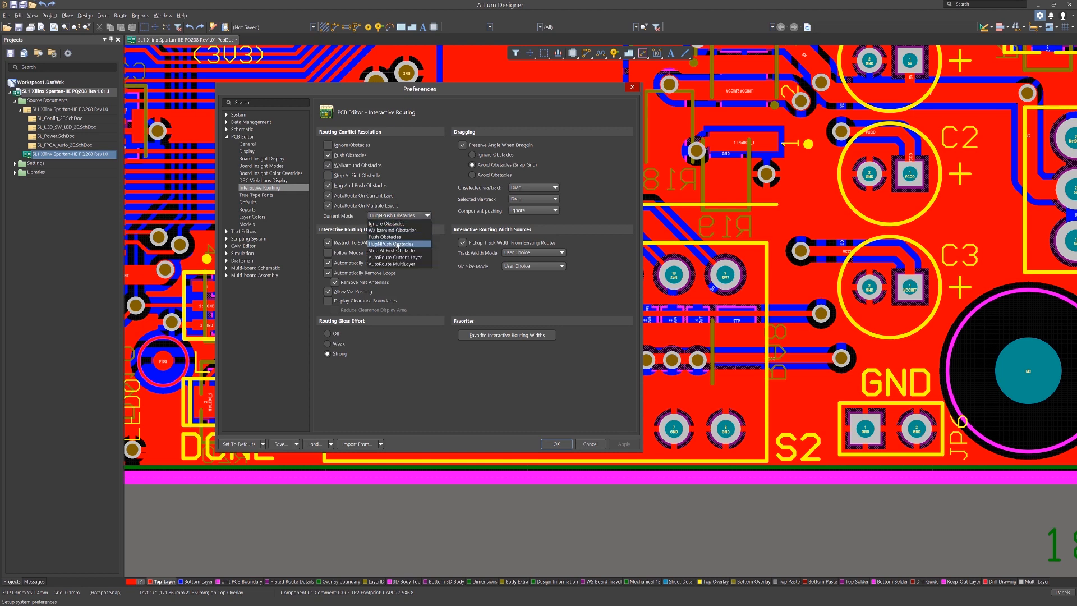
pyautogui.moveTo(397, 250)
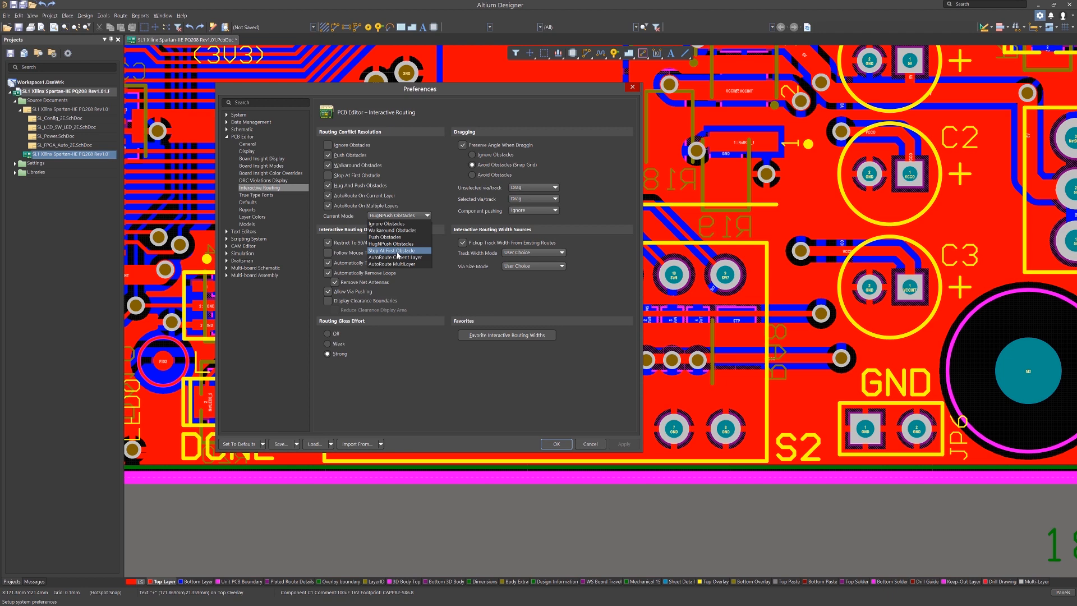
pyautogui.moveTo(397, 244)
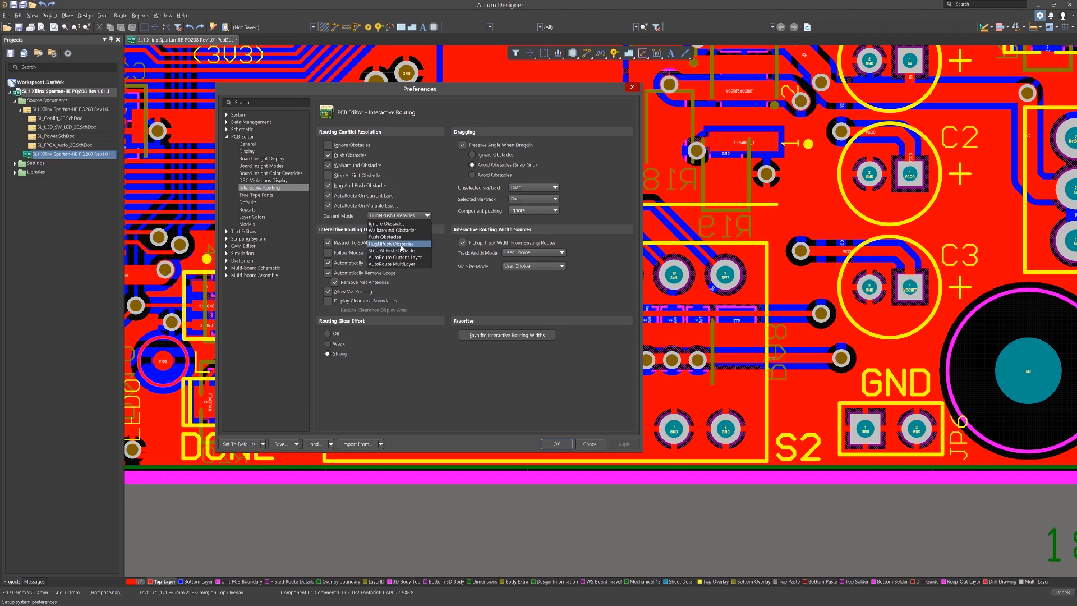
pyautogui.click(401, 243)
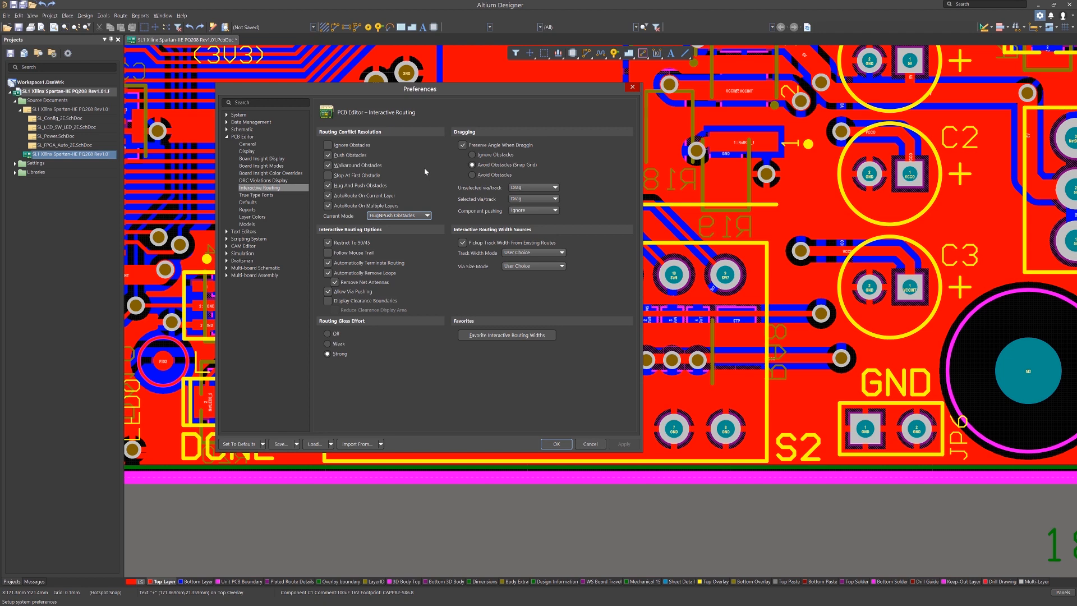
pyautogui.moveTo(423, 171)
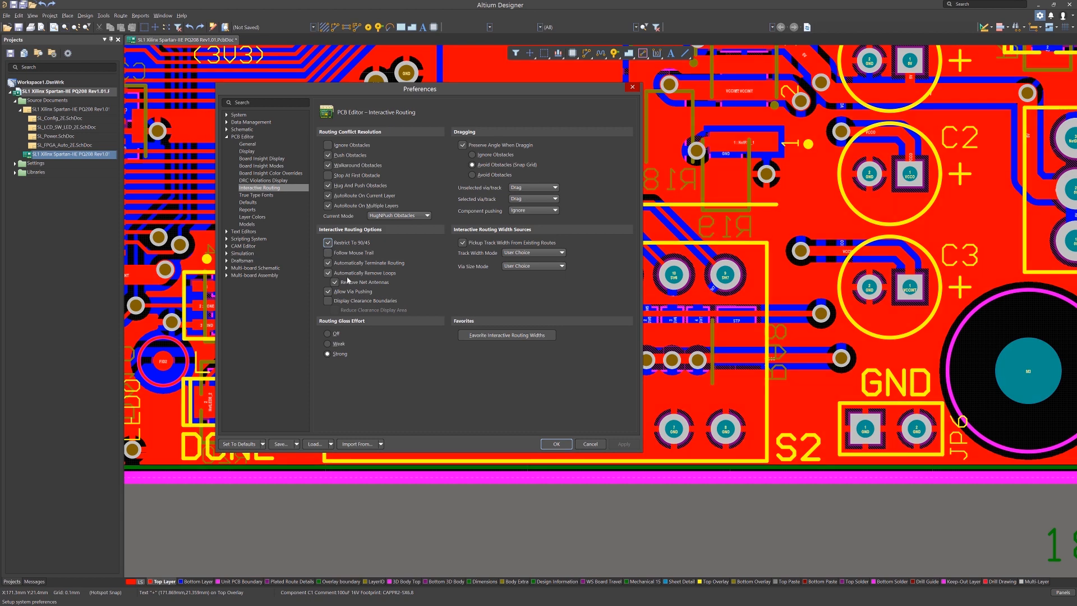
pyautogui.click(327, 272)
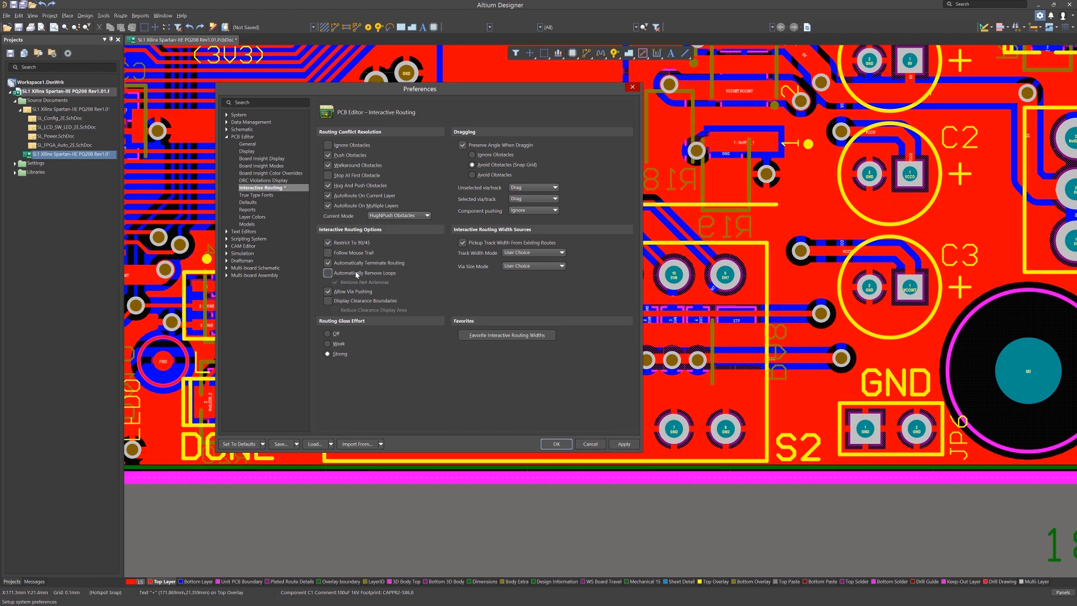
pyautogui.click(328, 273)
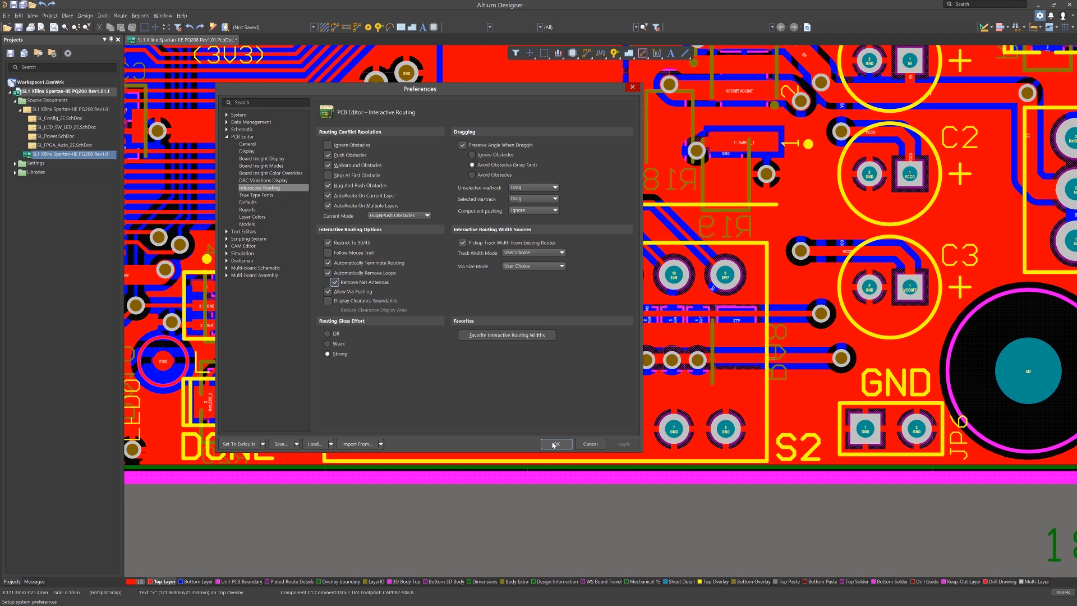
# Step: Apply the routing preferences and route an interactive track on the VCCO net
pyautogui.click(556, 444)
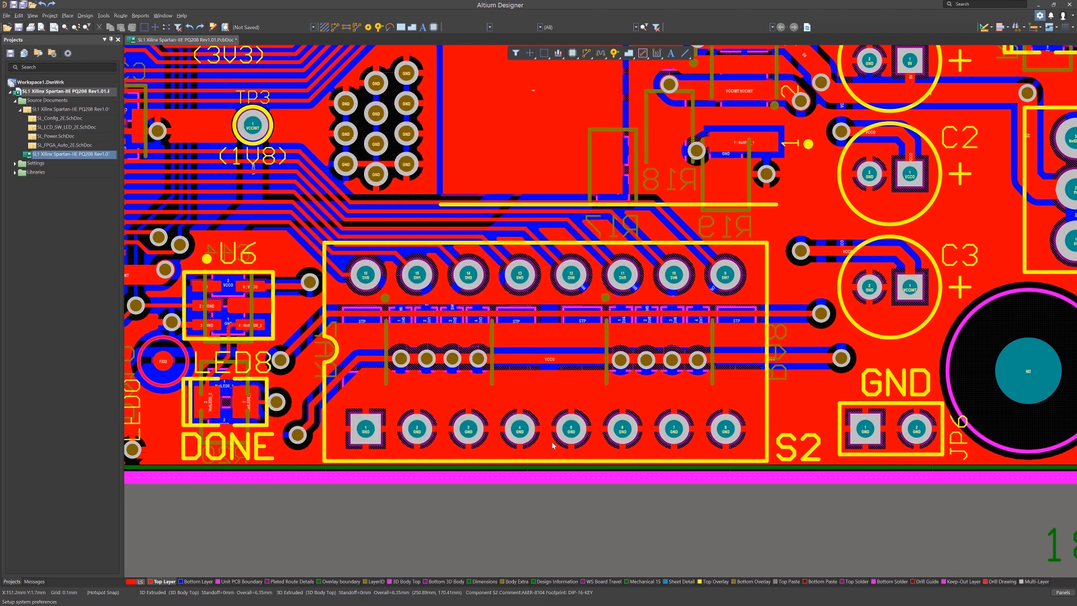
pyautogui.click(337, 28)
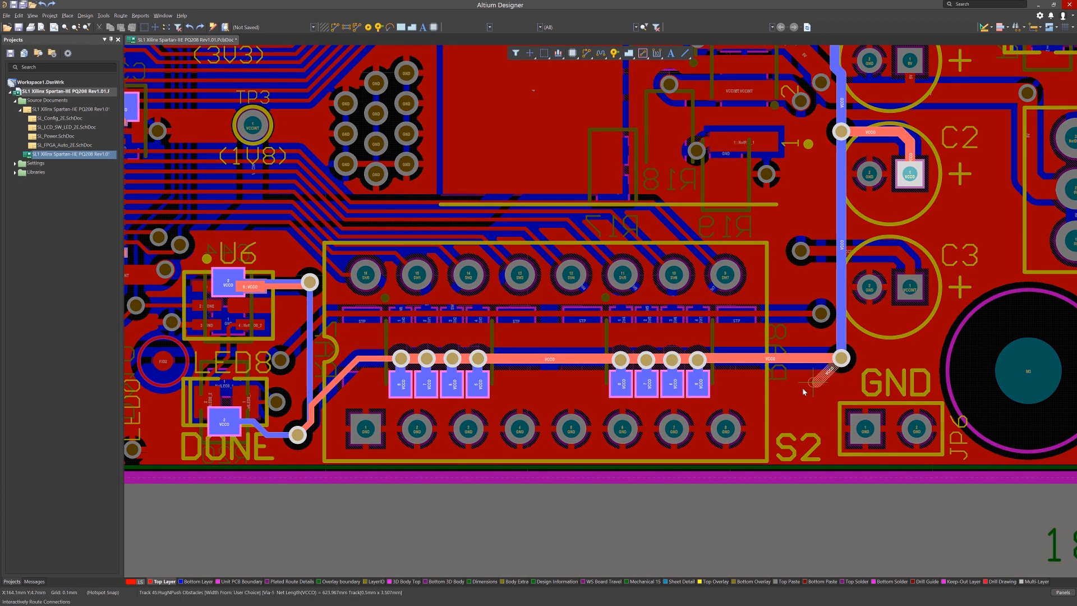
pyautogui.moveTo(725, 369)
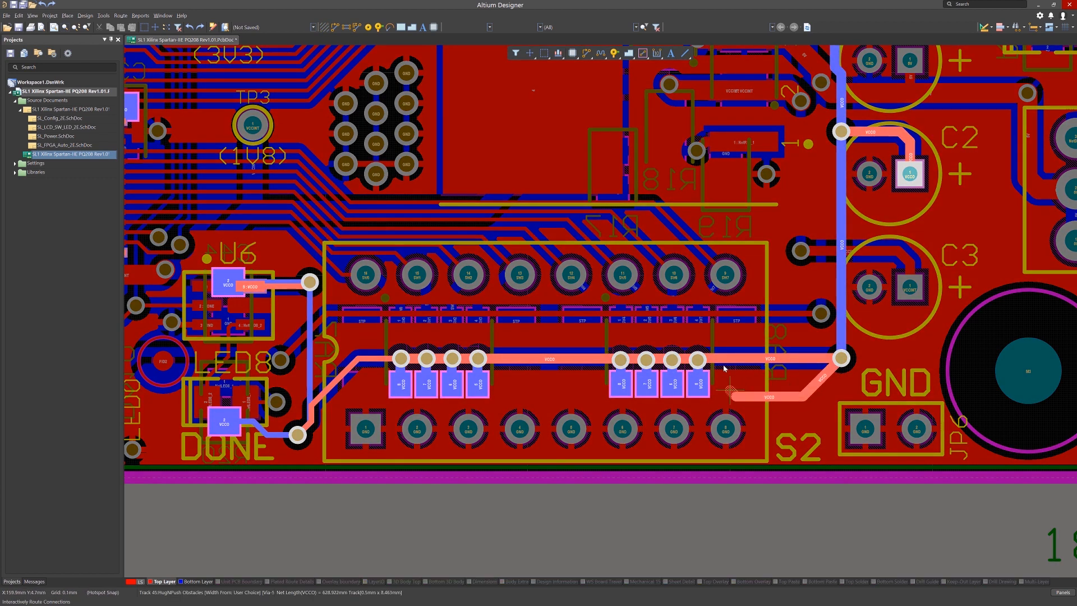
pyautogui.click(719, 365)
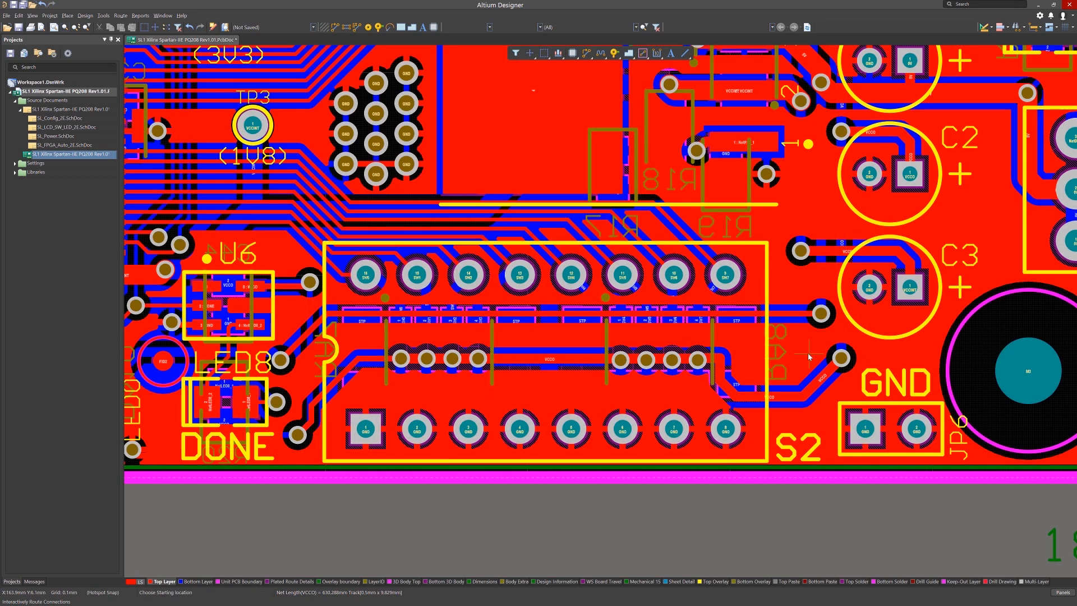
pyautogui.moveTo(731, 364)
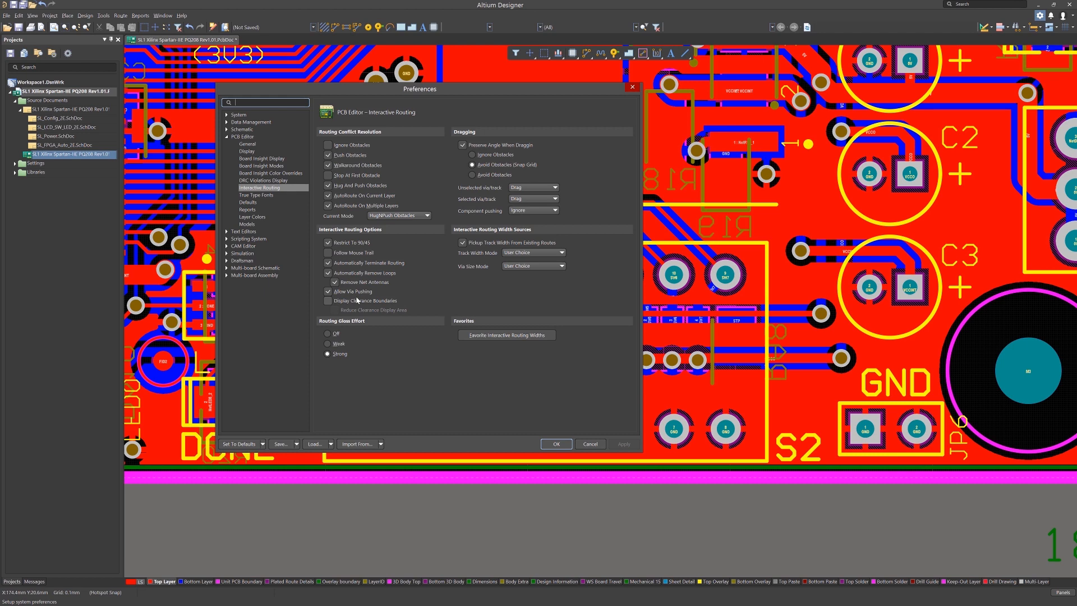
pyautogui.moveTo(370, 327)
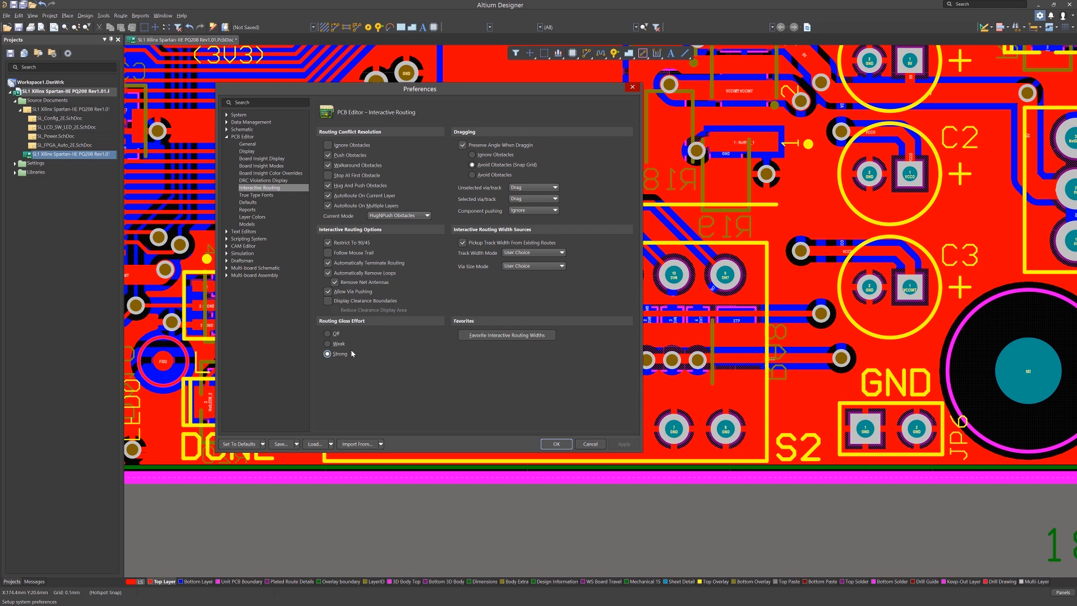
pyautogui.moveTo(542, 447)
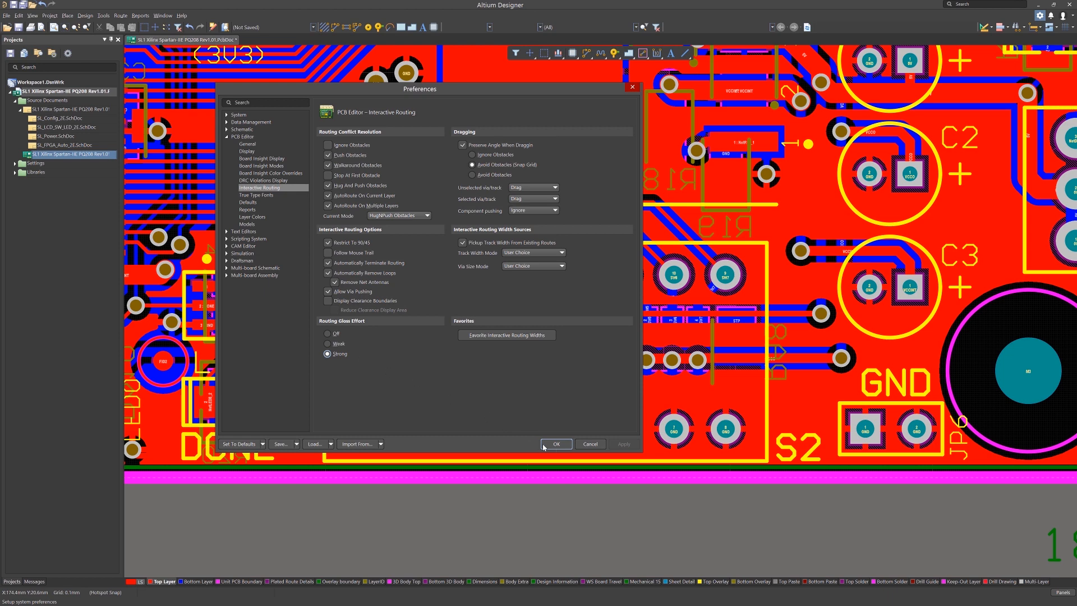